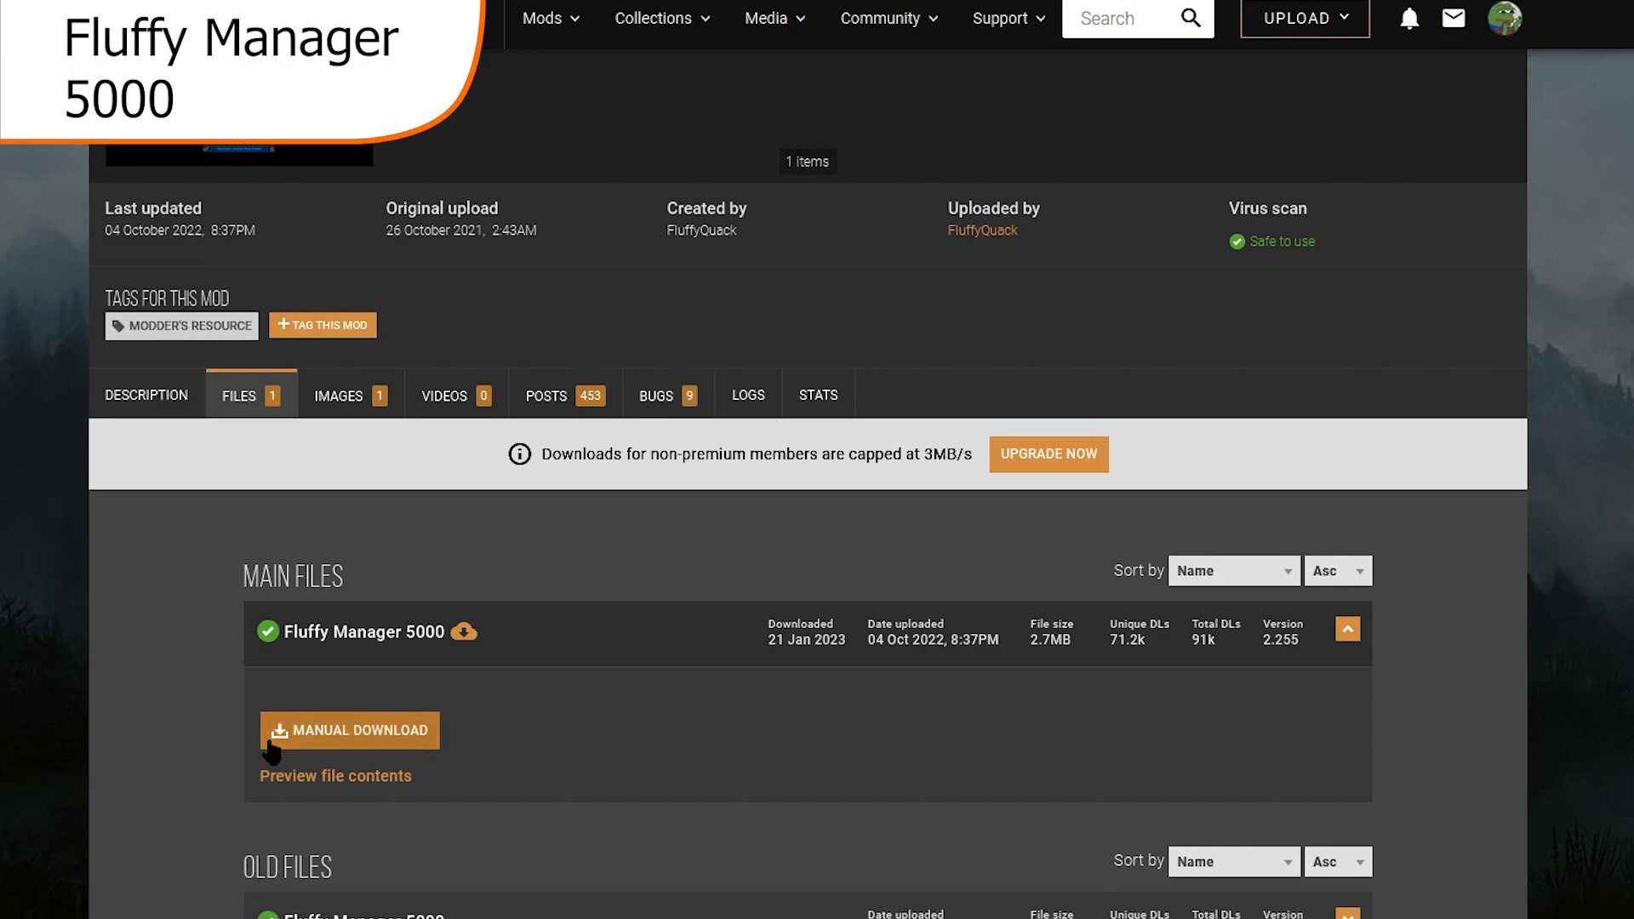
# Start the manual download of the Fluffy Manager 5000 main file from Nexus Mods.
pyautogui.click(349, 729)
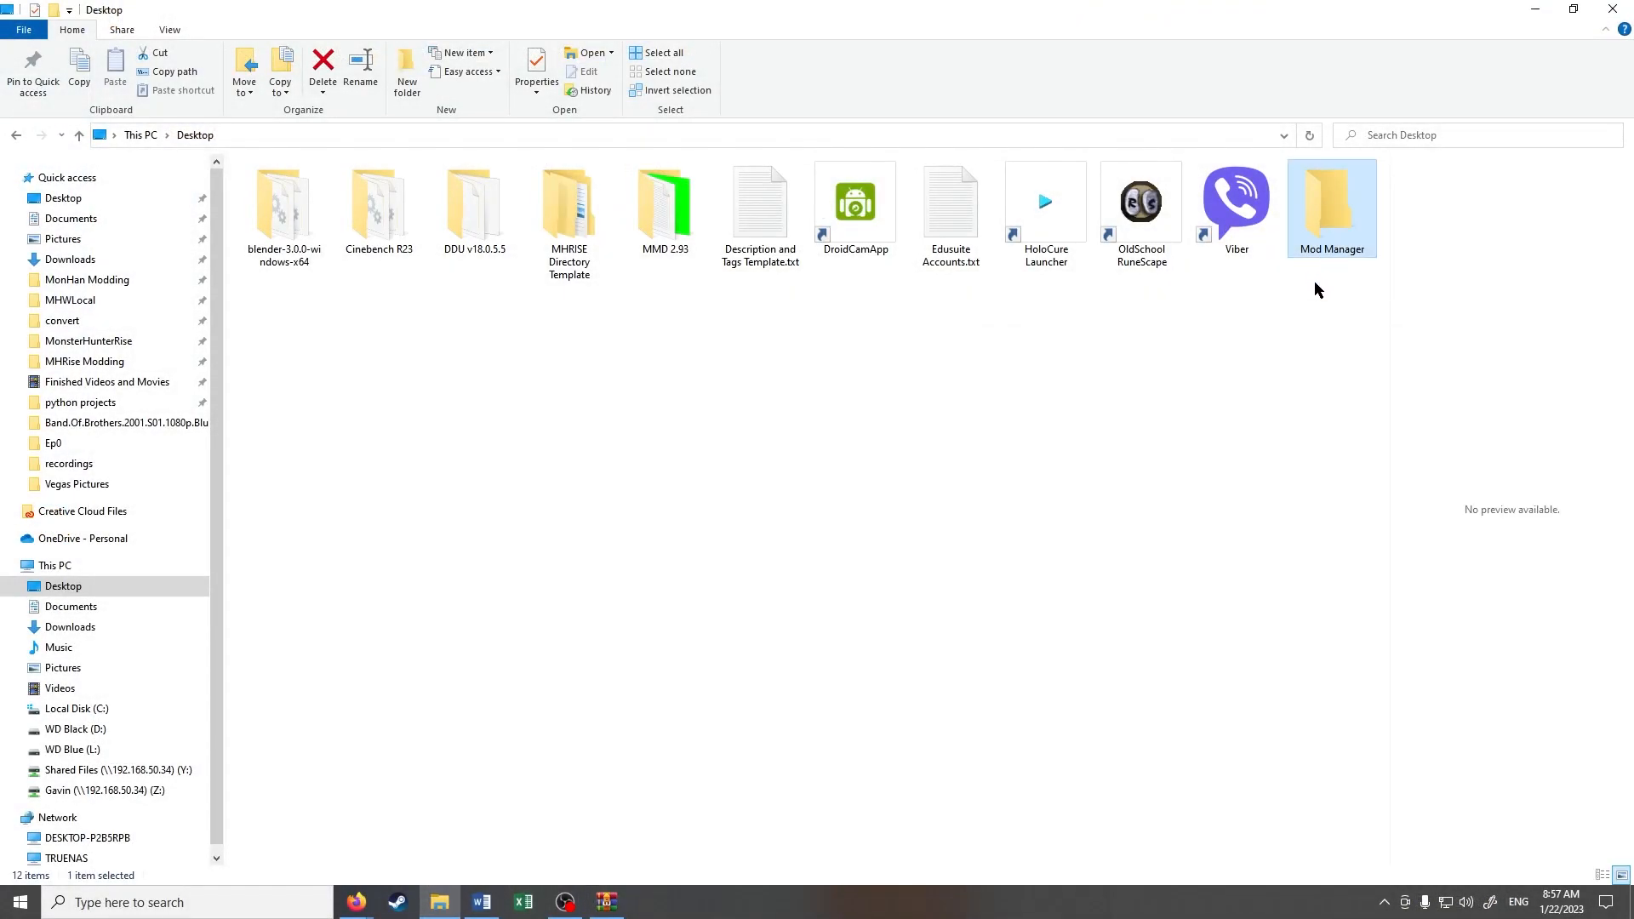
# Open the Desktop Mod Manager folder and run Modmanager.exe.
pyautogui.doubleClick(1331, 203)
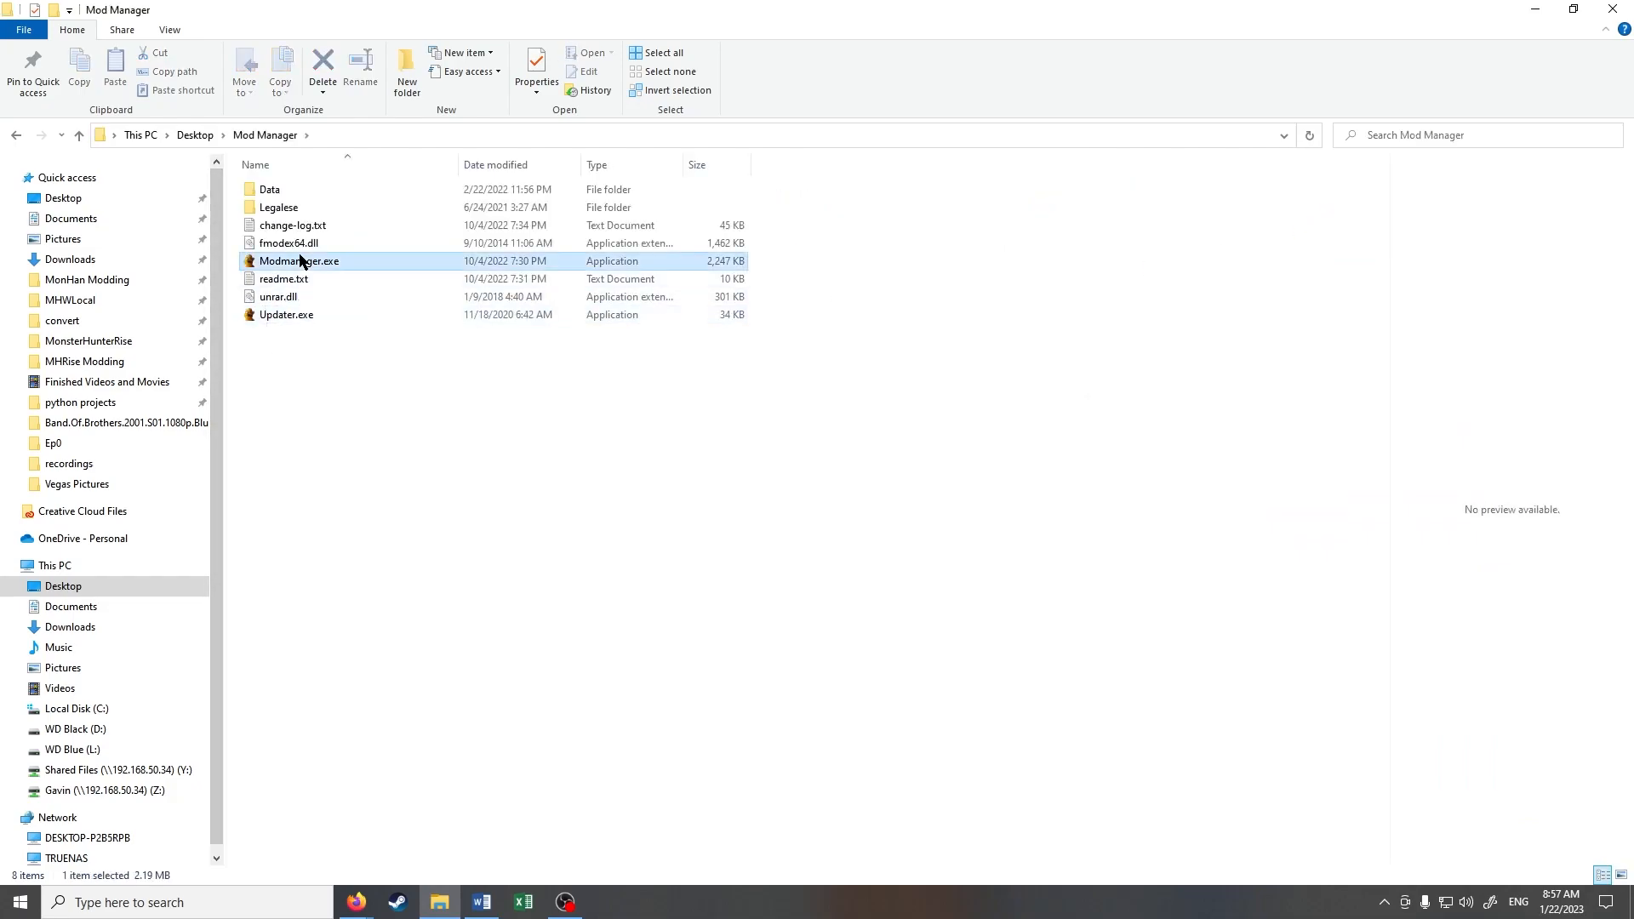
pyautogui.doubleClick(299, 260)
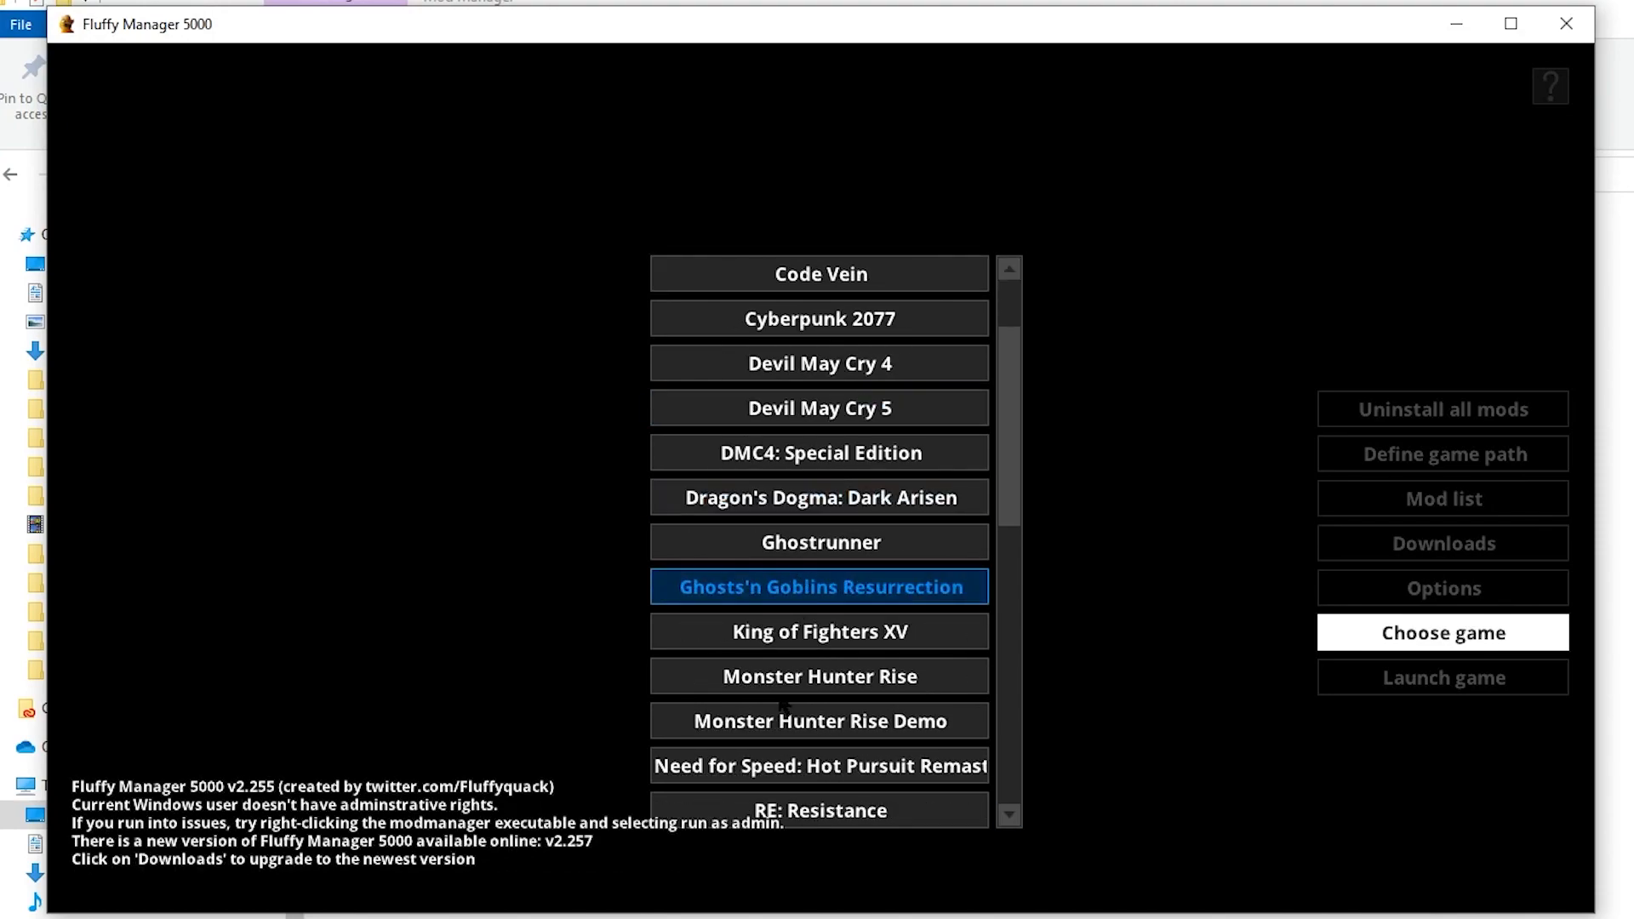
# Select Monster Hunter Rise and put the mod in Games\MHRISE\Mods.
pyautogui.click(818, 675)
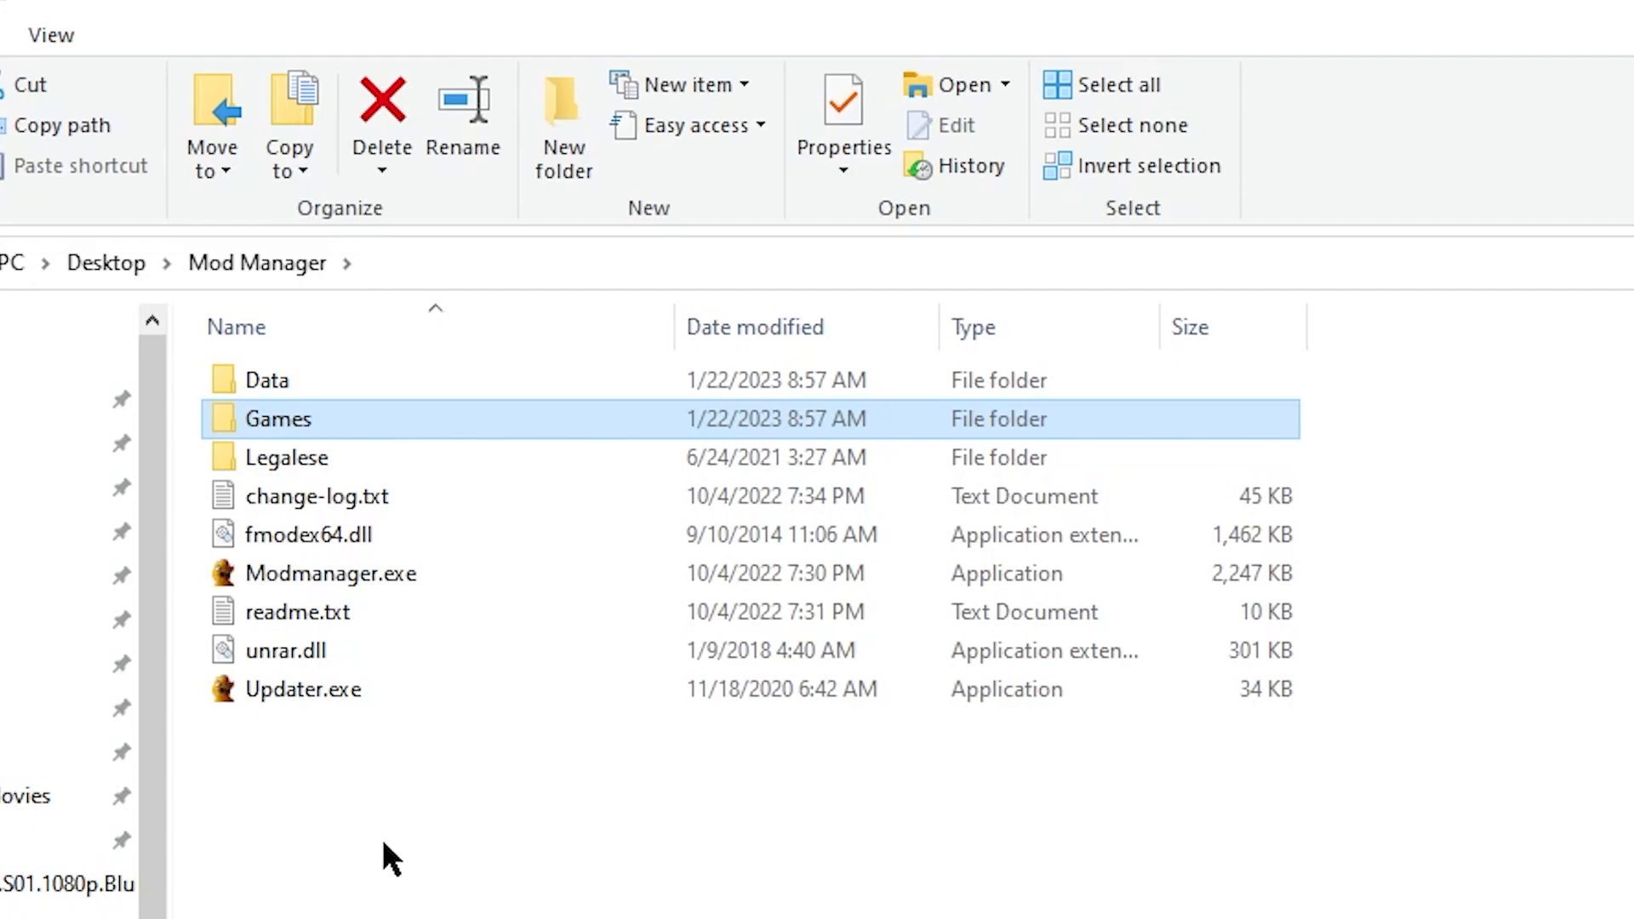
pyautogui.doubleClick(277, 418)
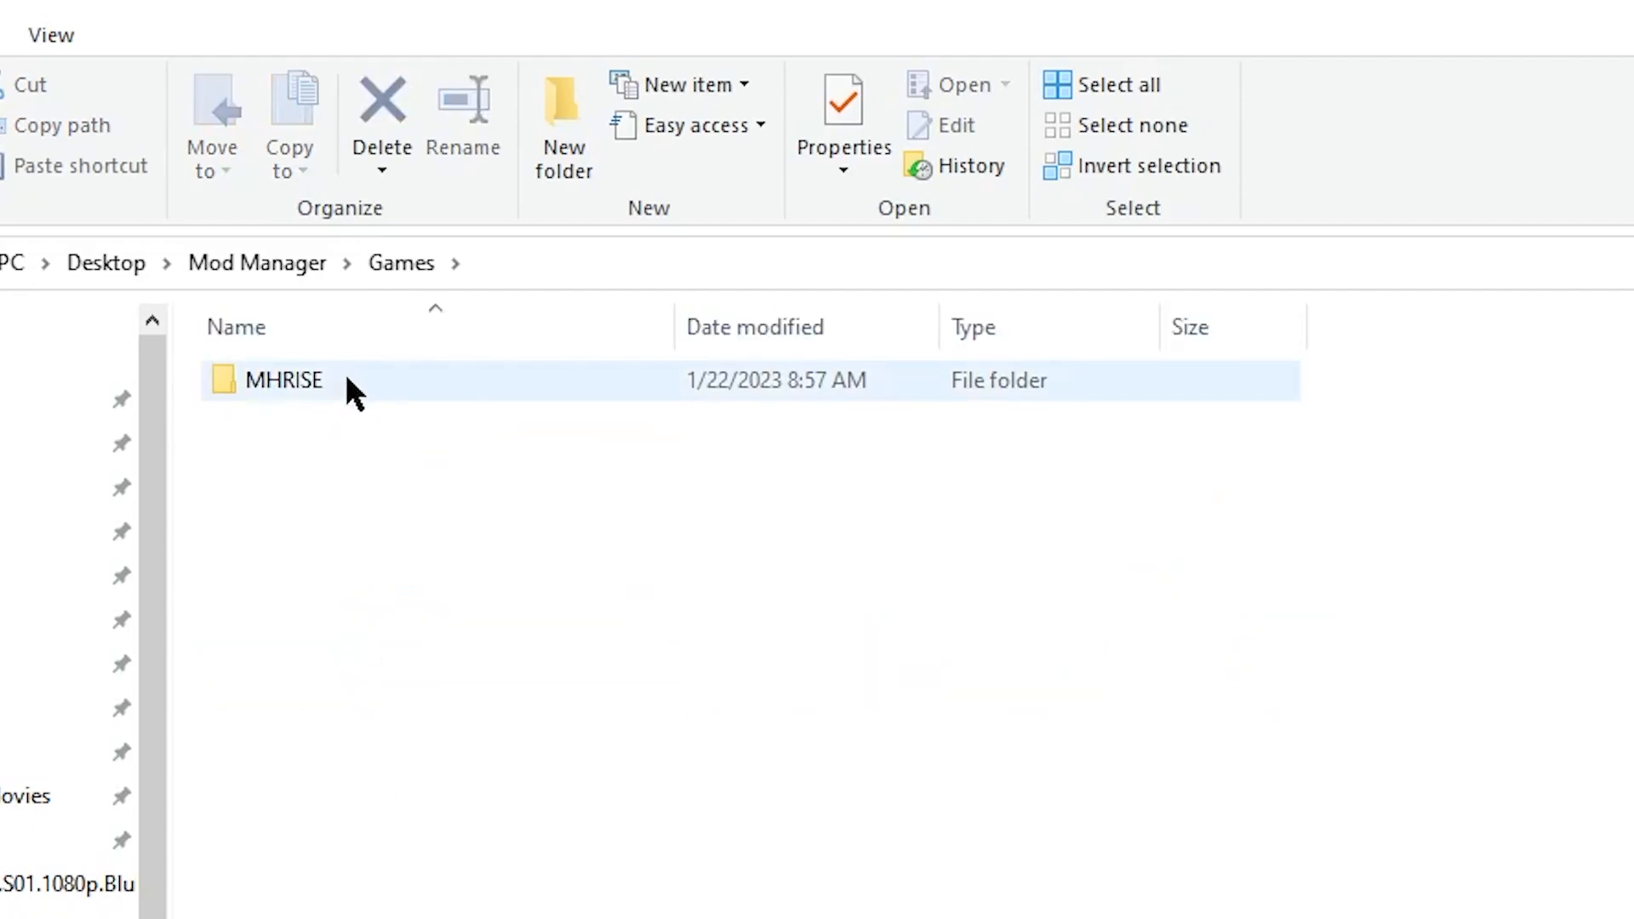
pyautogui.doubleClick(283, 380)
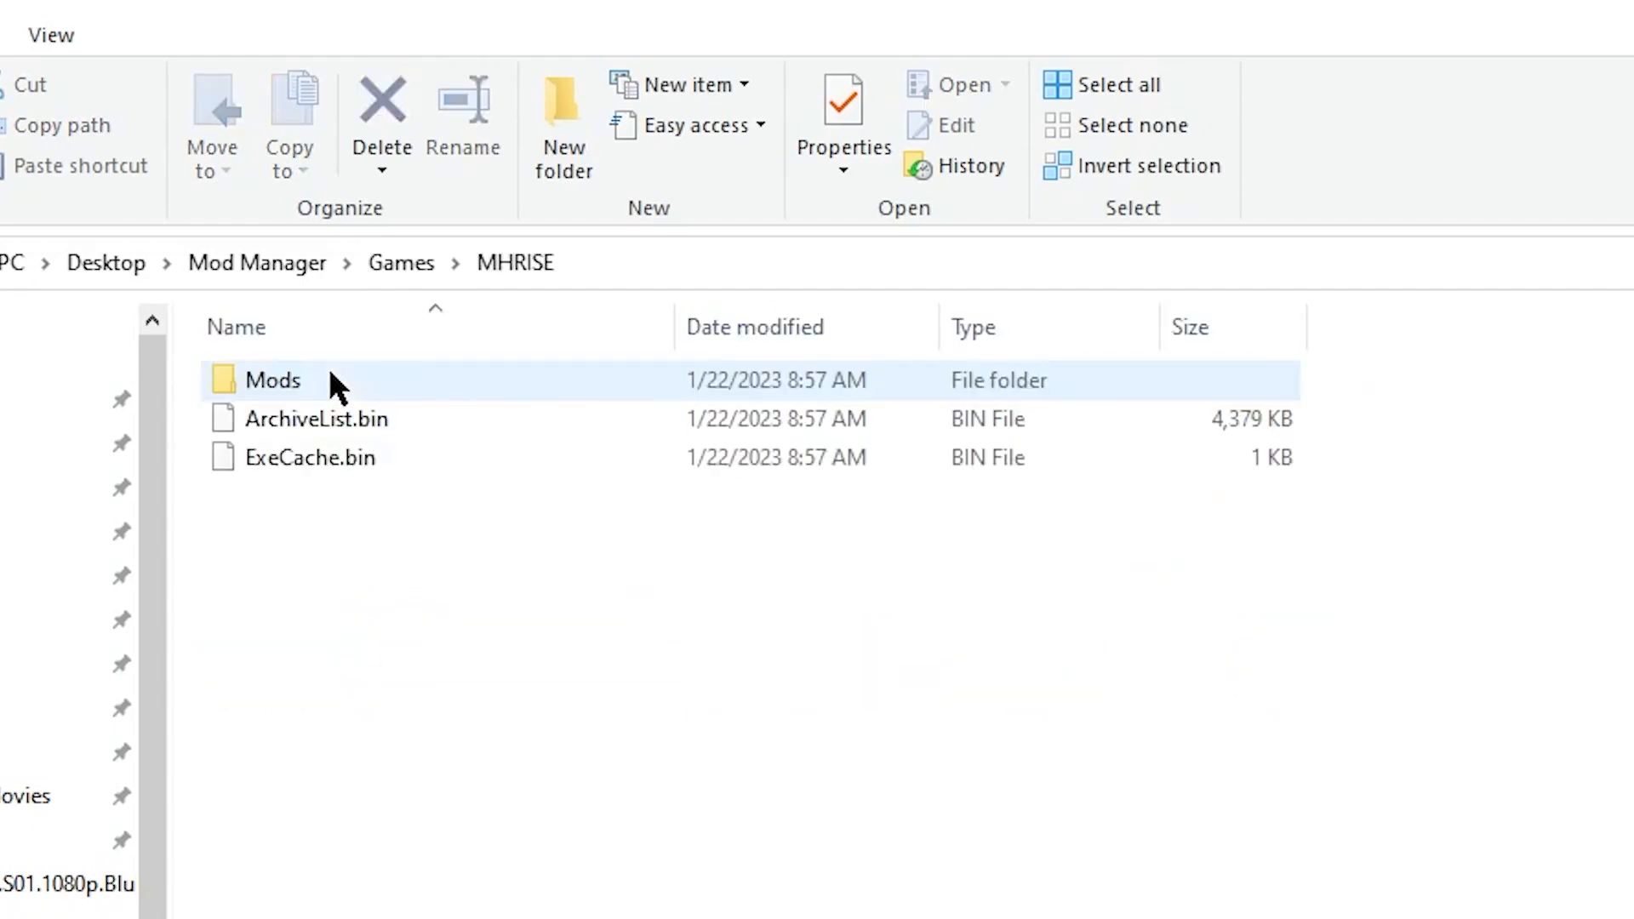
pyautogui.doubleClick(273, 379)
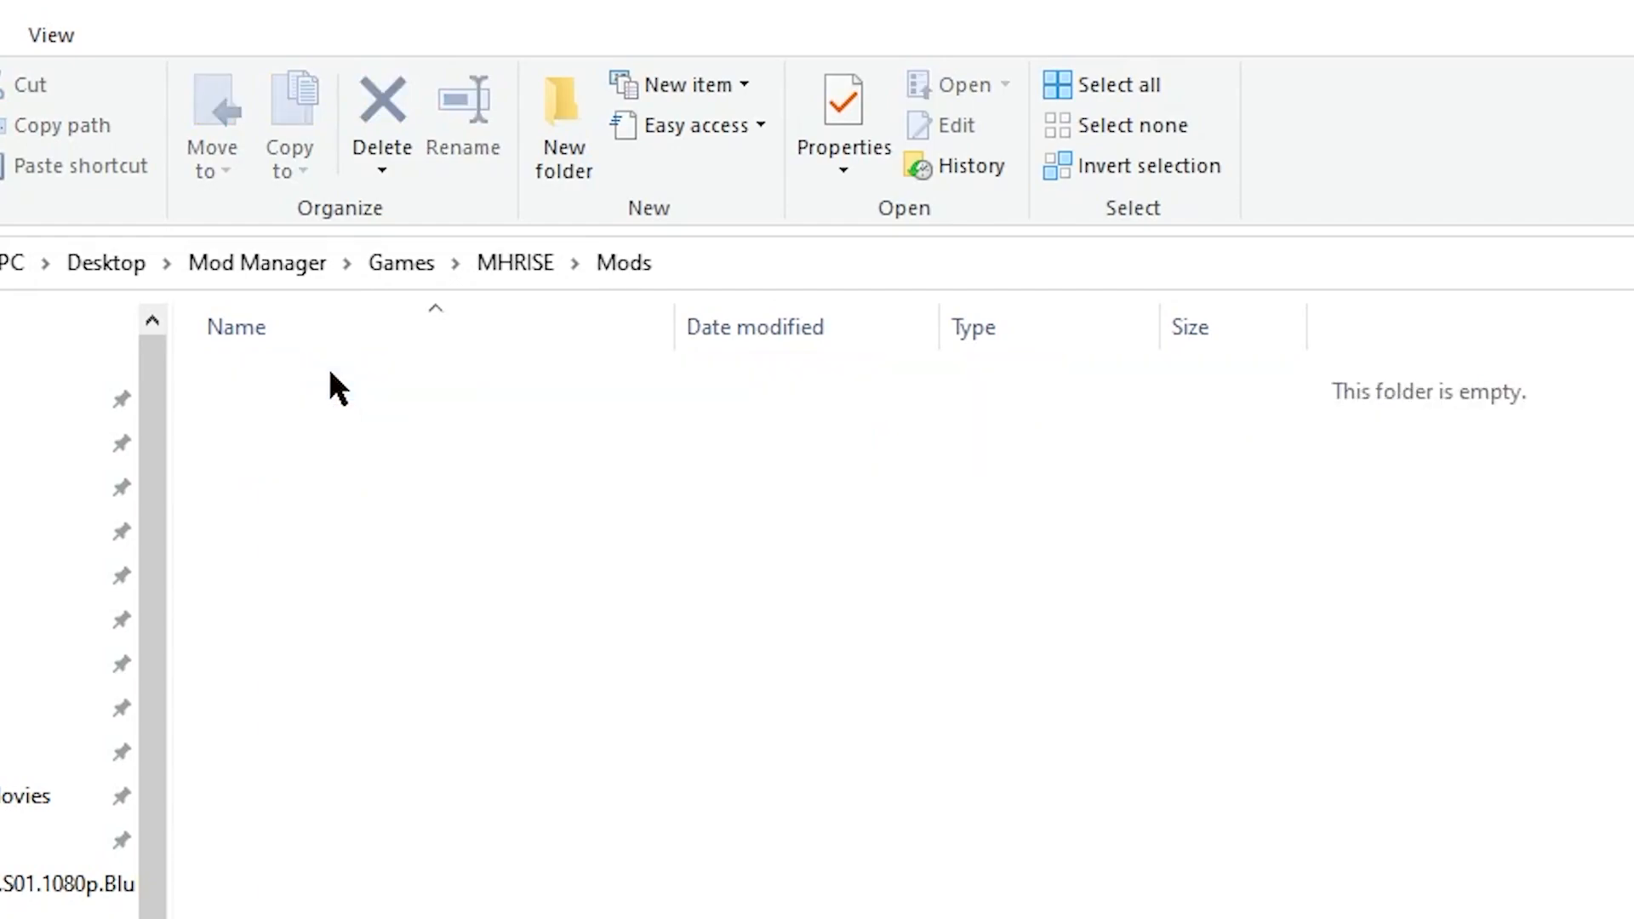
pyautogui.moveTo(453, 667)
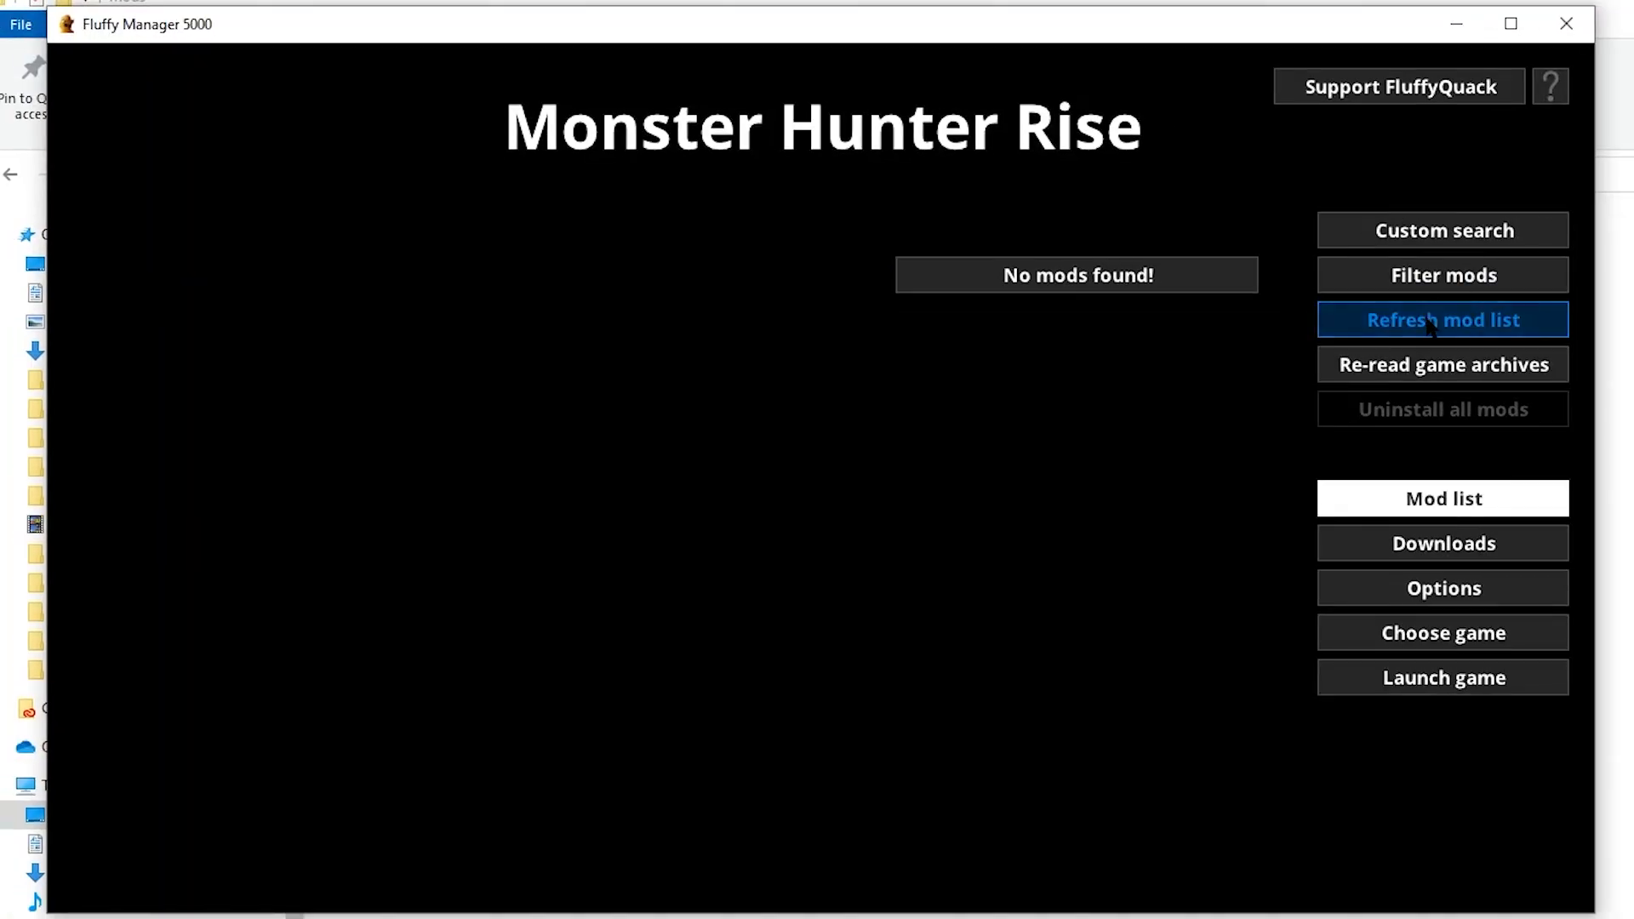
# Refresh the mod list, enable Houshou Marine Model Mod, and launch the game.
pyautogui.click(1442, 320)
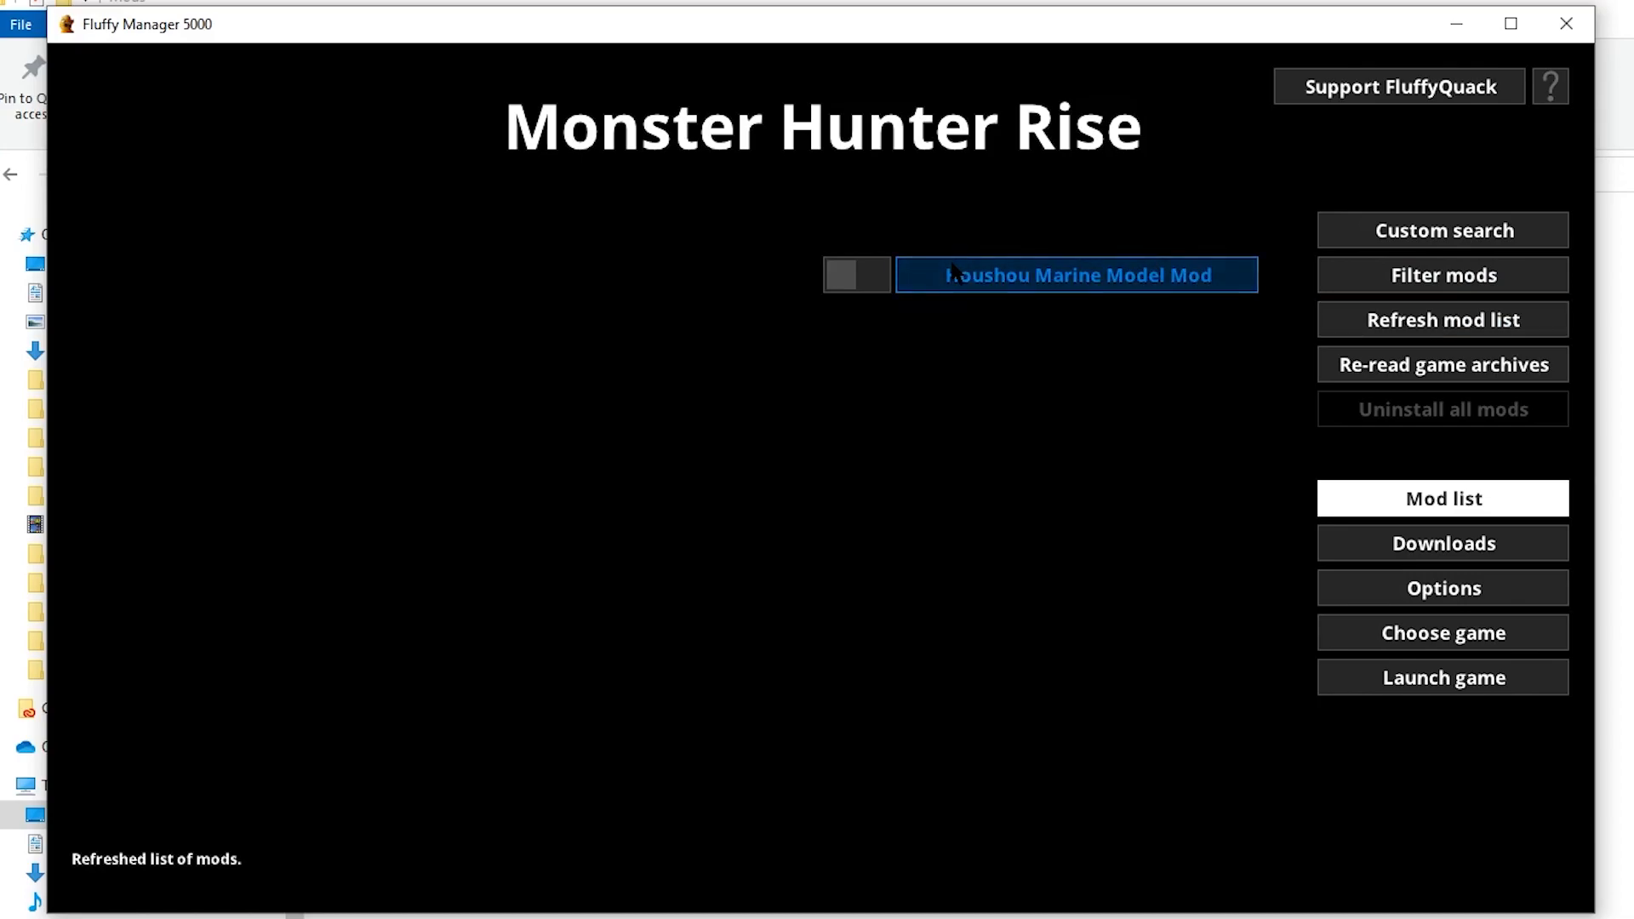
pyautogui.click(857, 274)
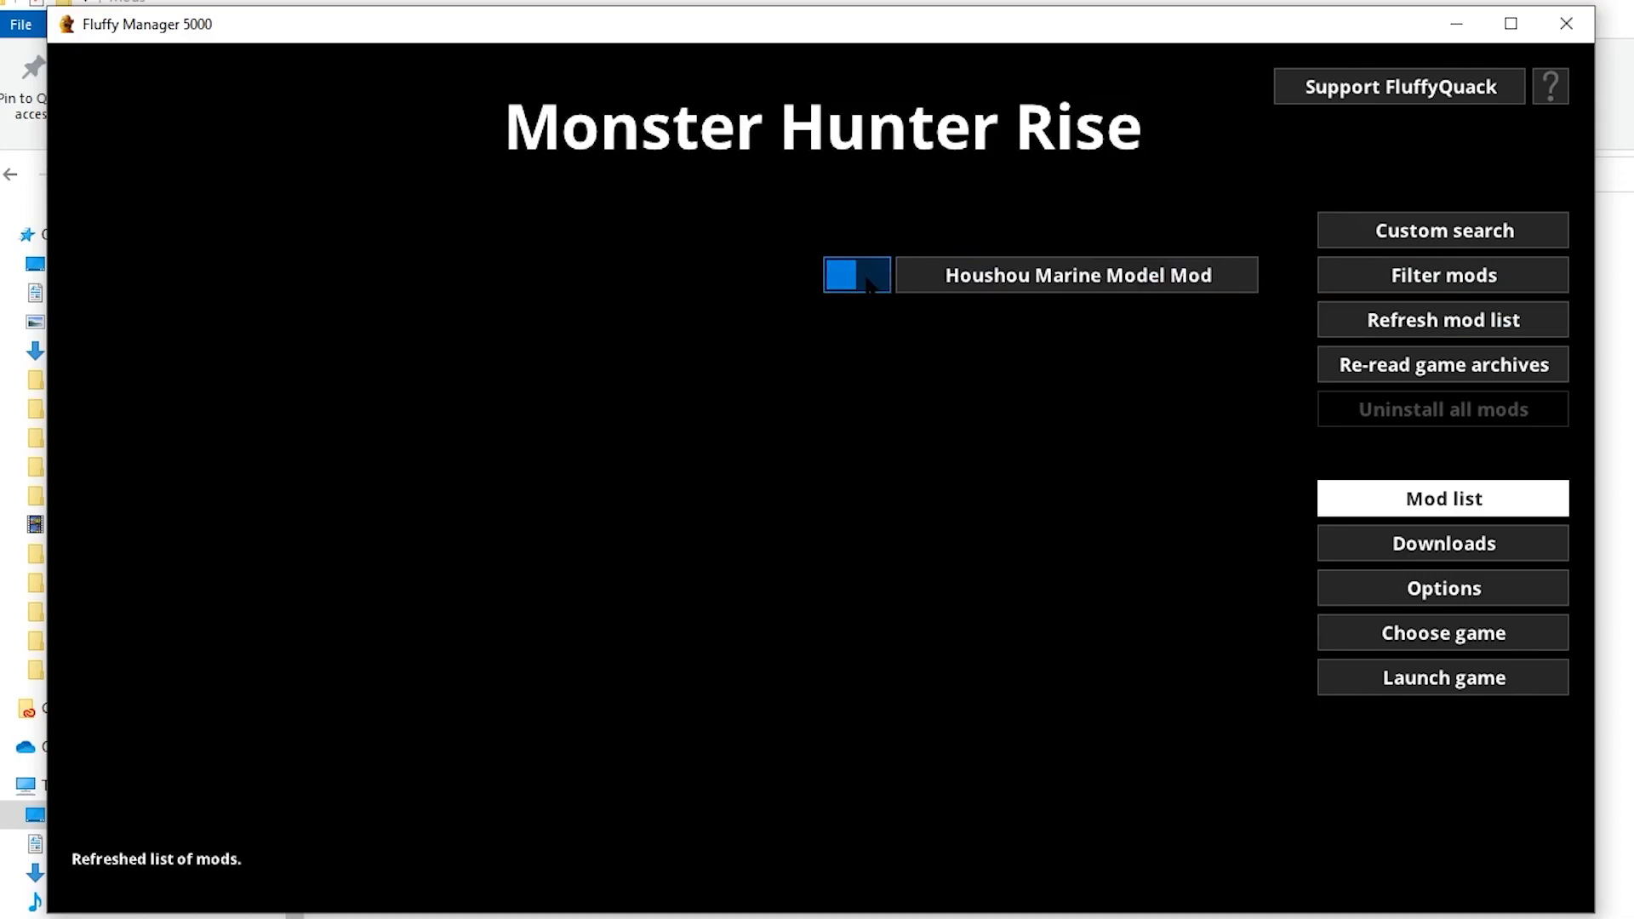
pyautogui.click(1443, 677)
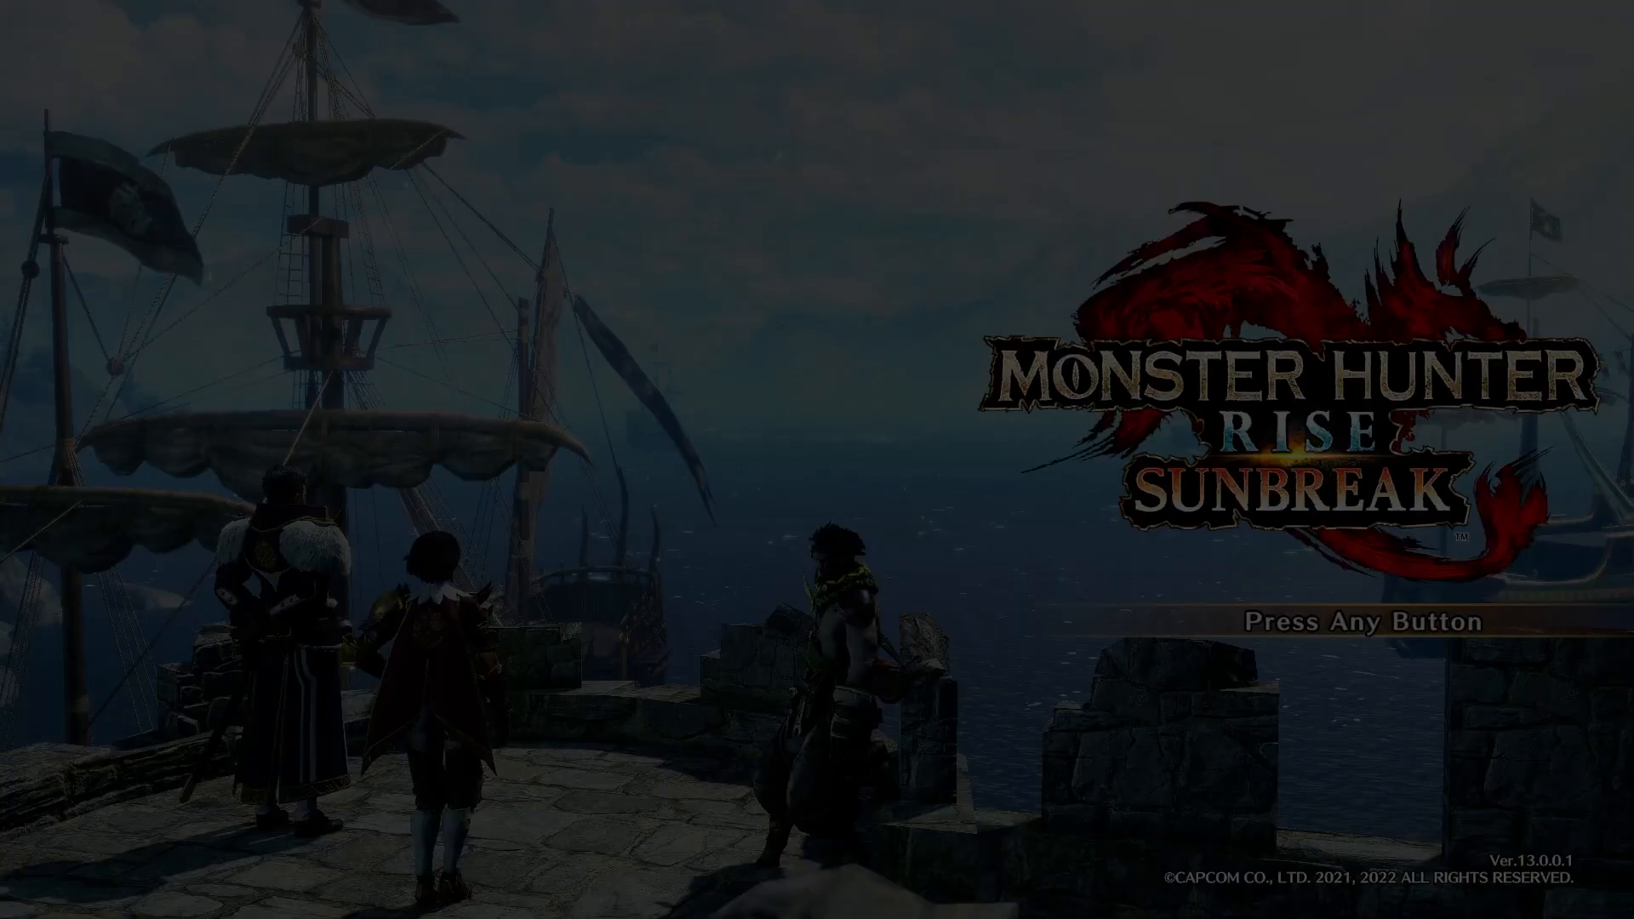
pyautogui.press('enter')
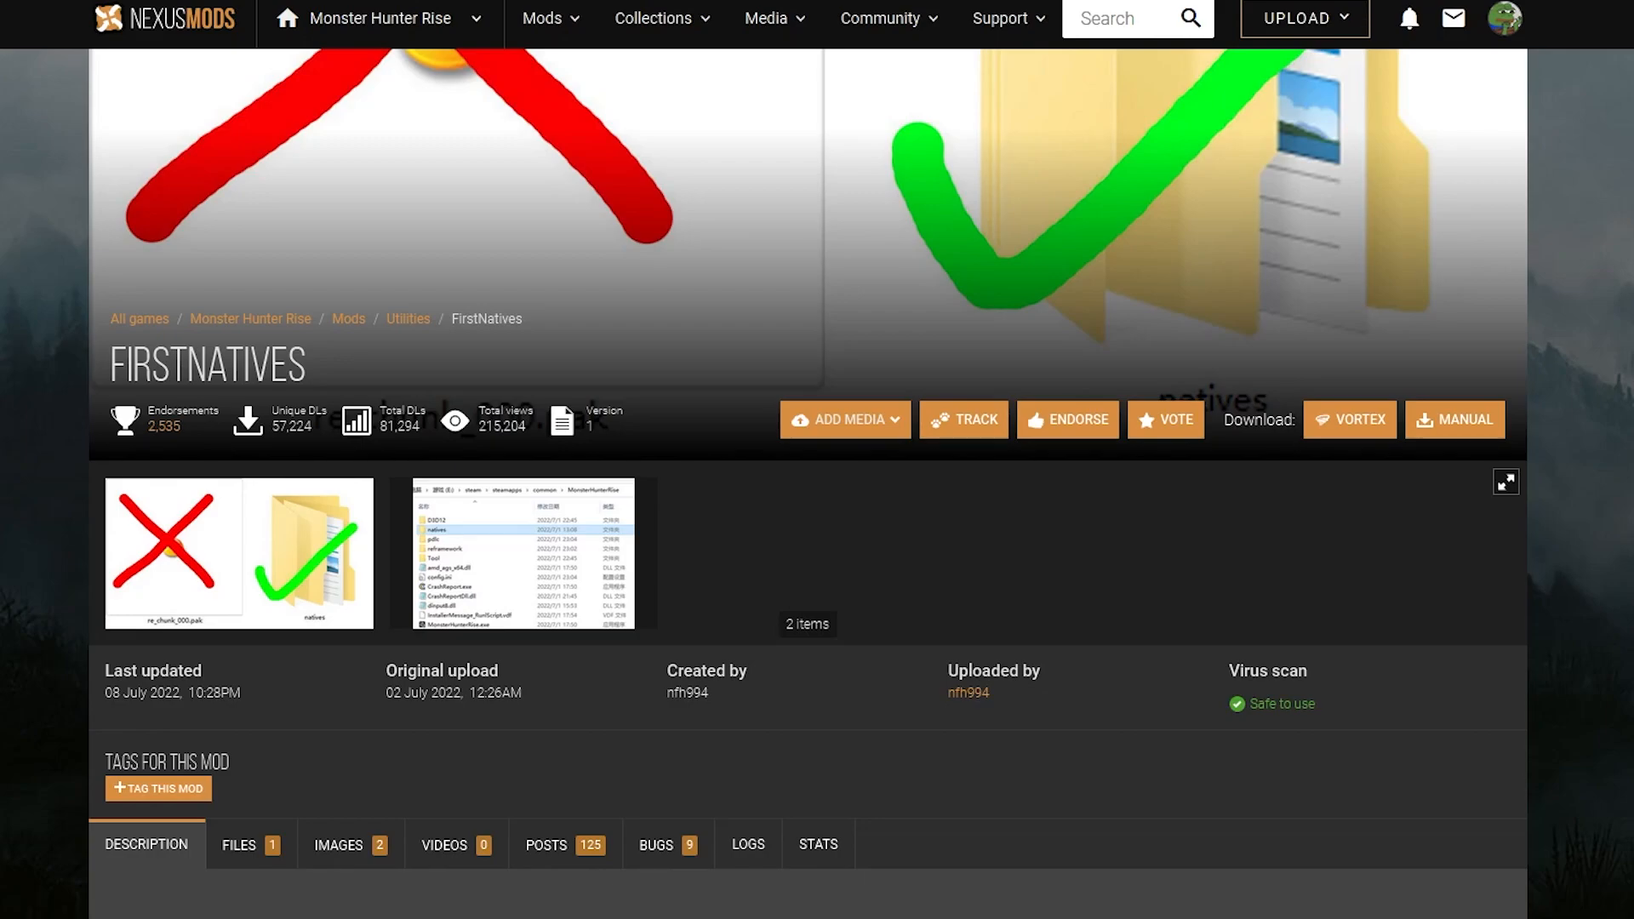
pyautogui.moveTo(608, 284)
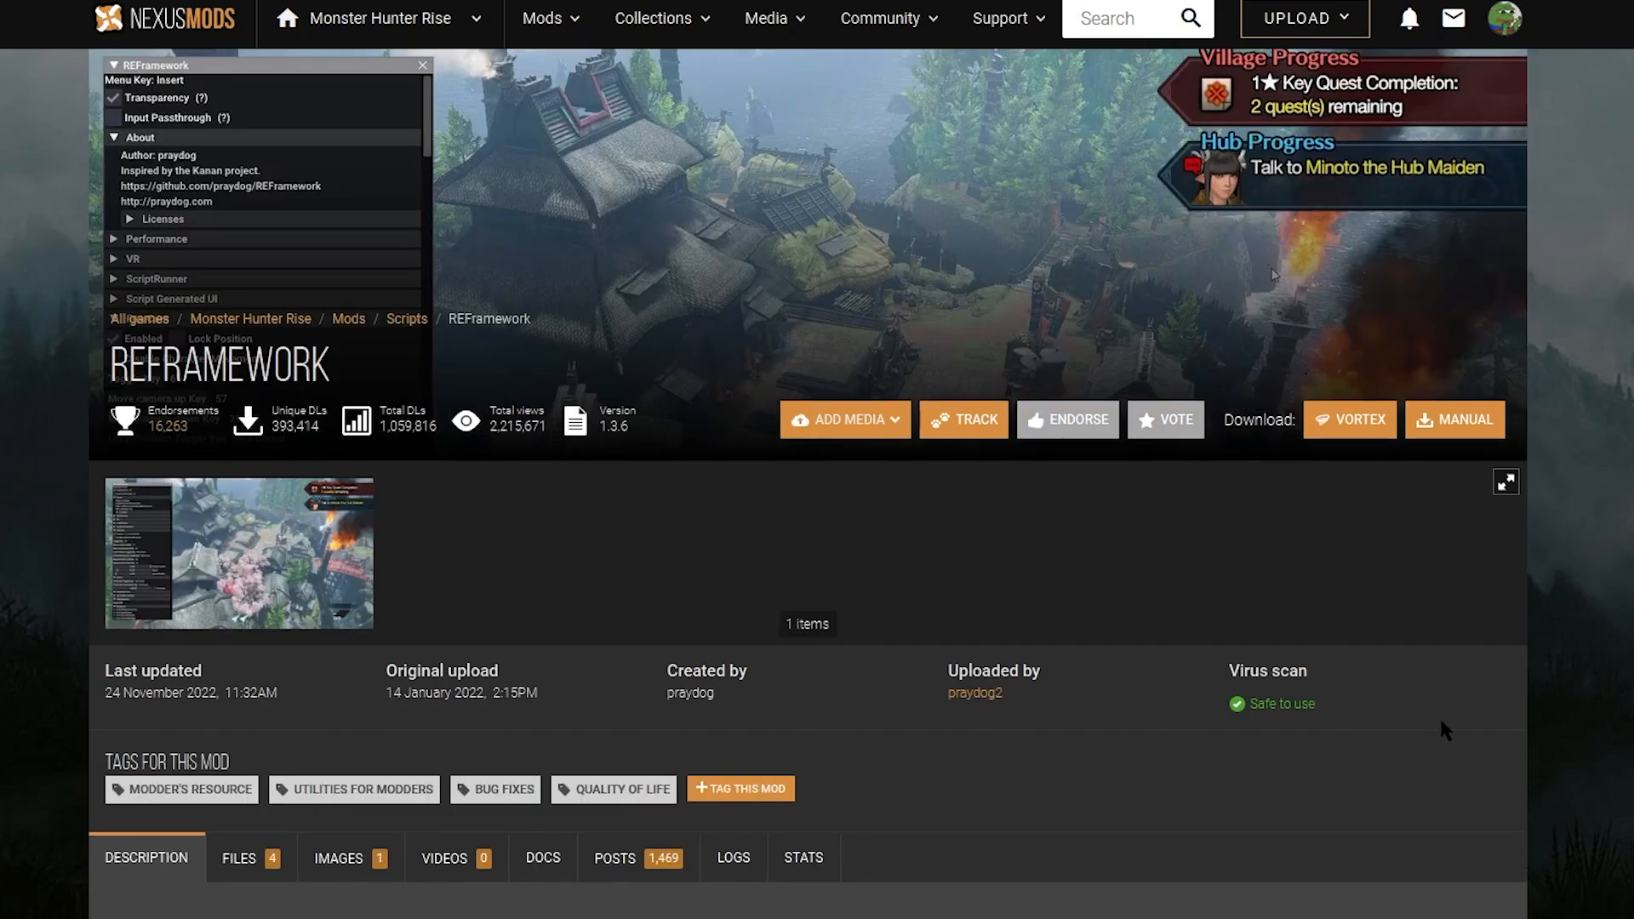
# Download the main REFramework file from its Files tab using Manual Download and Slow Download.
pyautogui.scroll(-3)
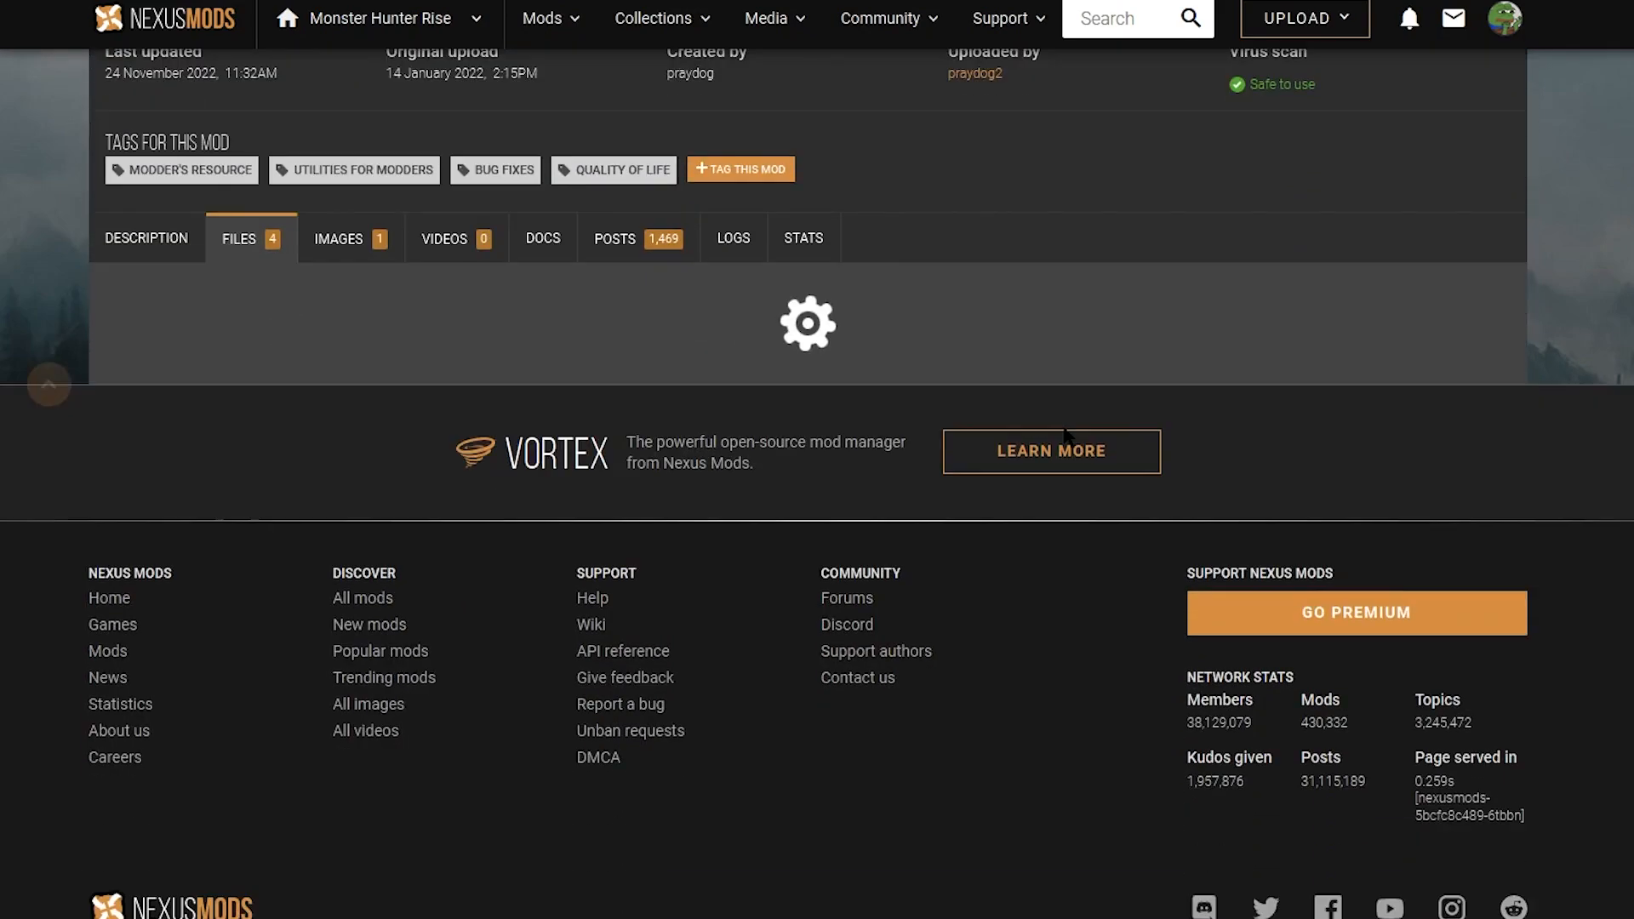
pyautogui.click(239, 237)
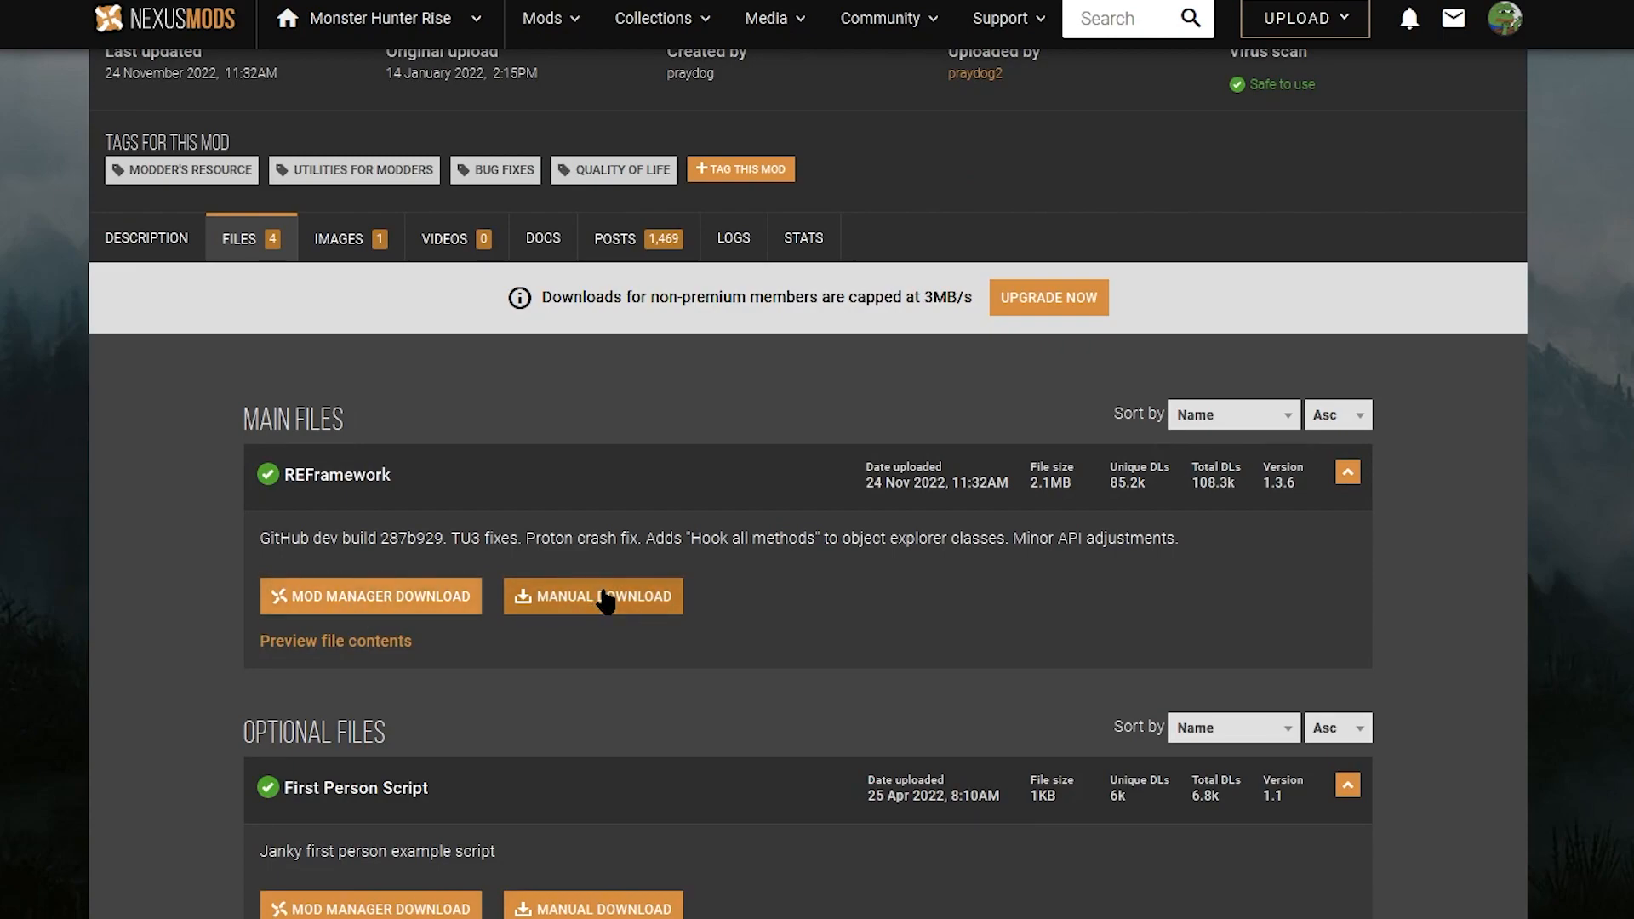
pyautogui.click(592, 596)
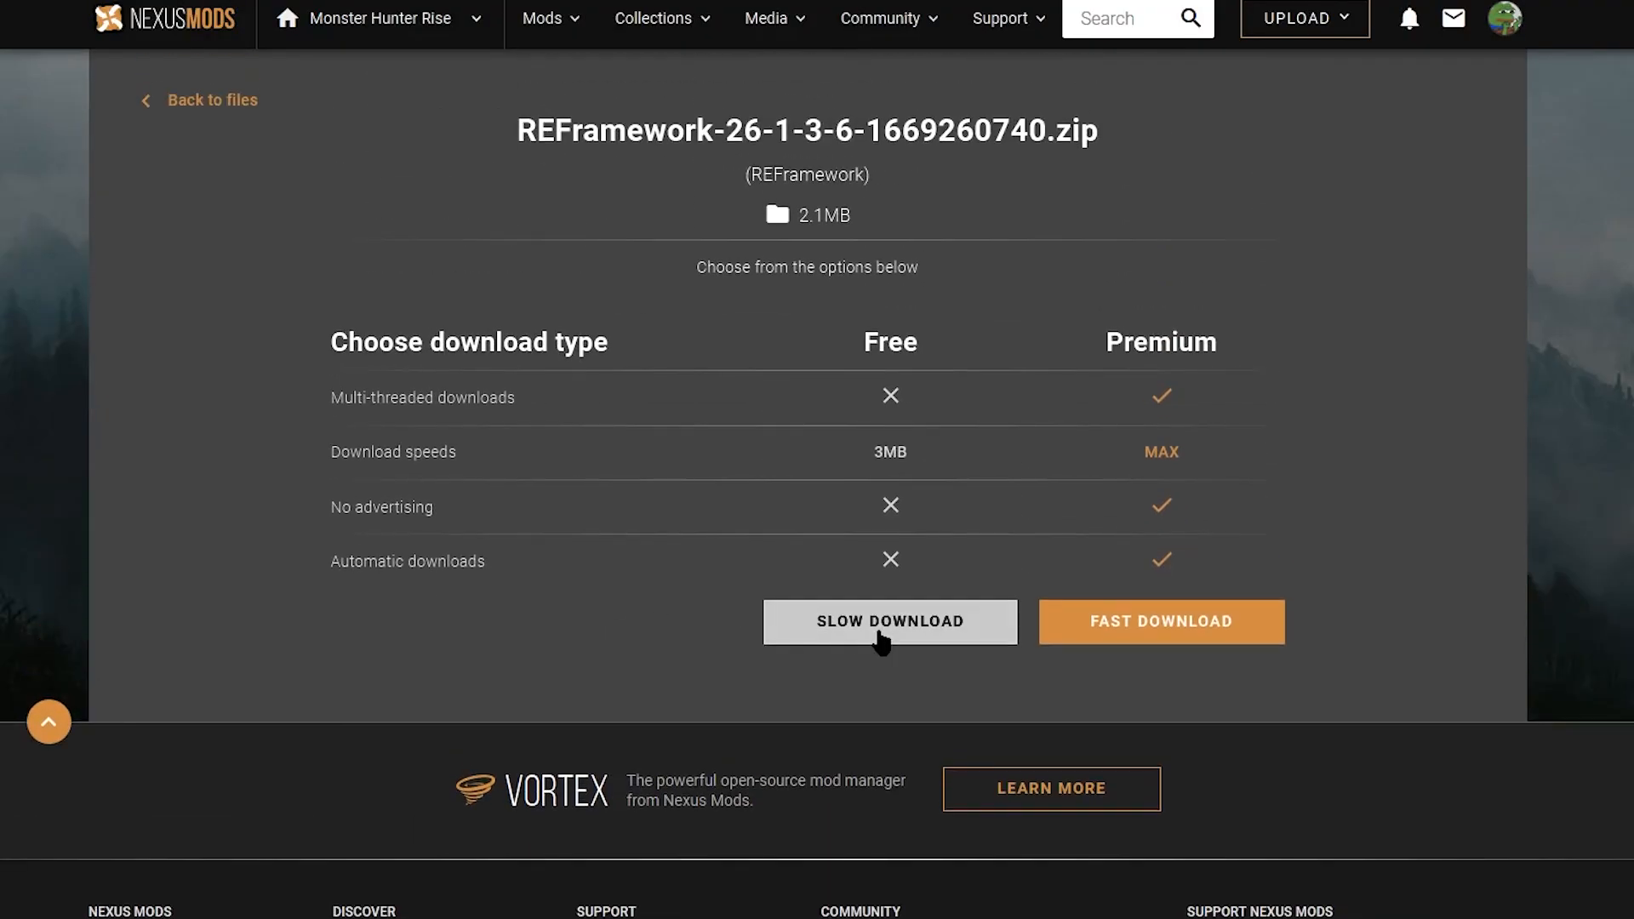
pyautogui.click(888, 621)
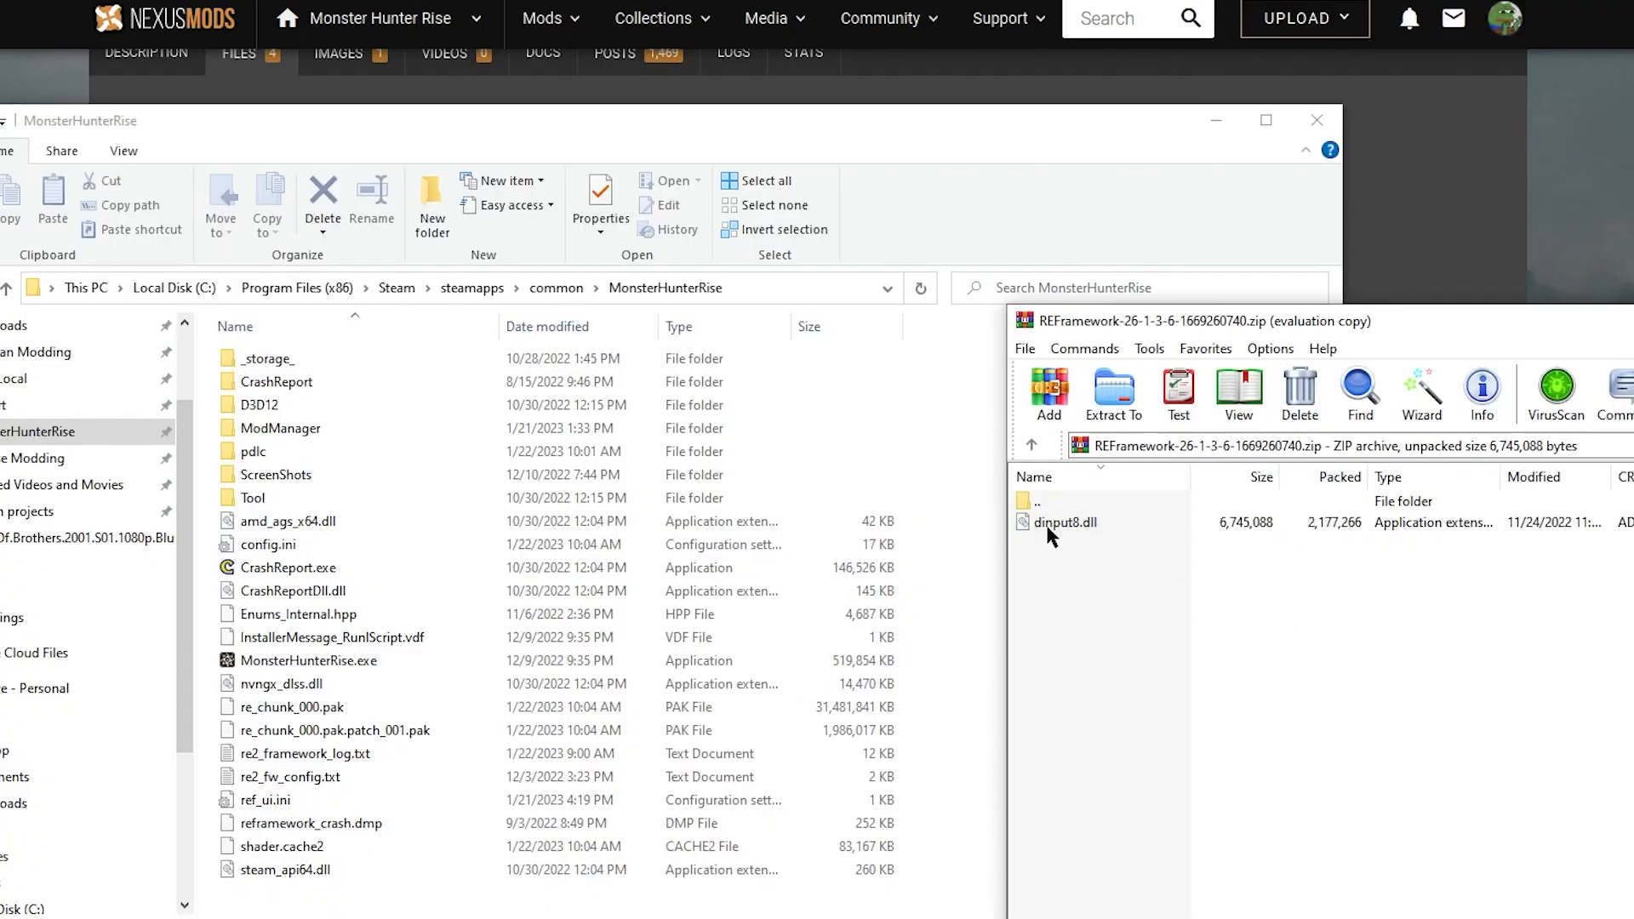
pyautogui.moveTo(1064, 526)
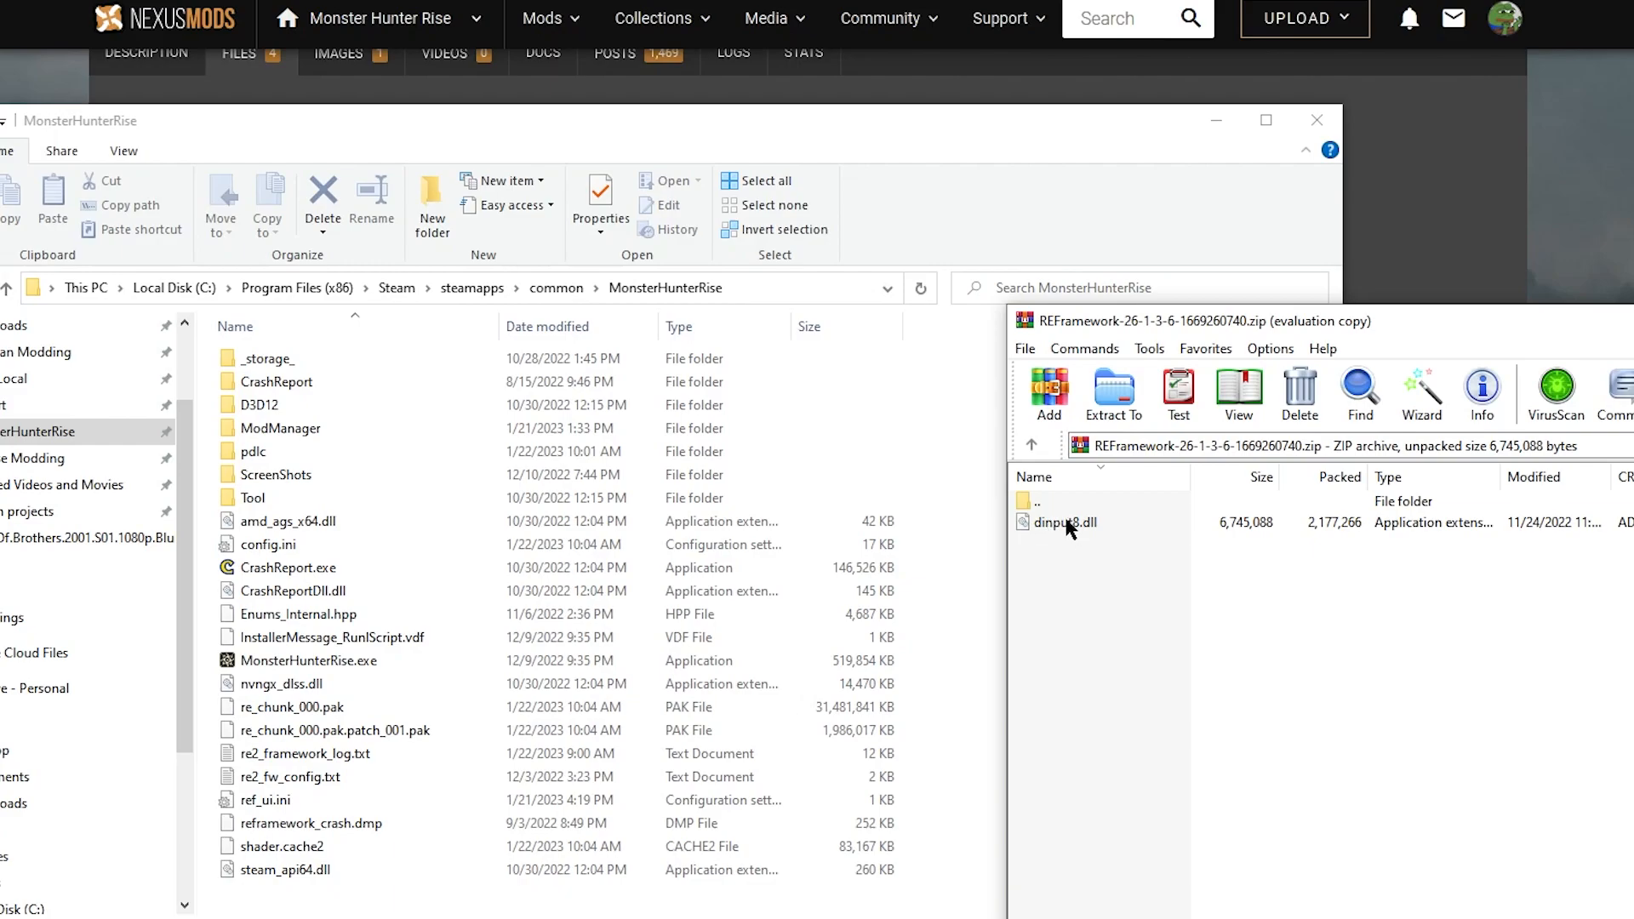
# Move dinput8.dll into the Monster Hunter Rise folder and open the new reframework folder.
pyautogui.click(1064, 521)
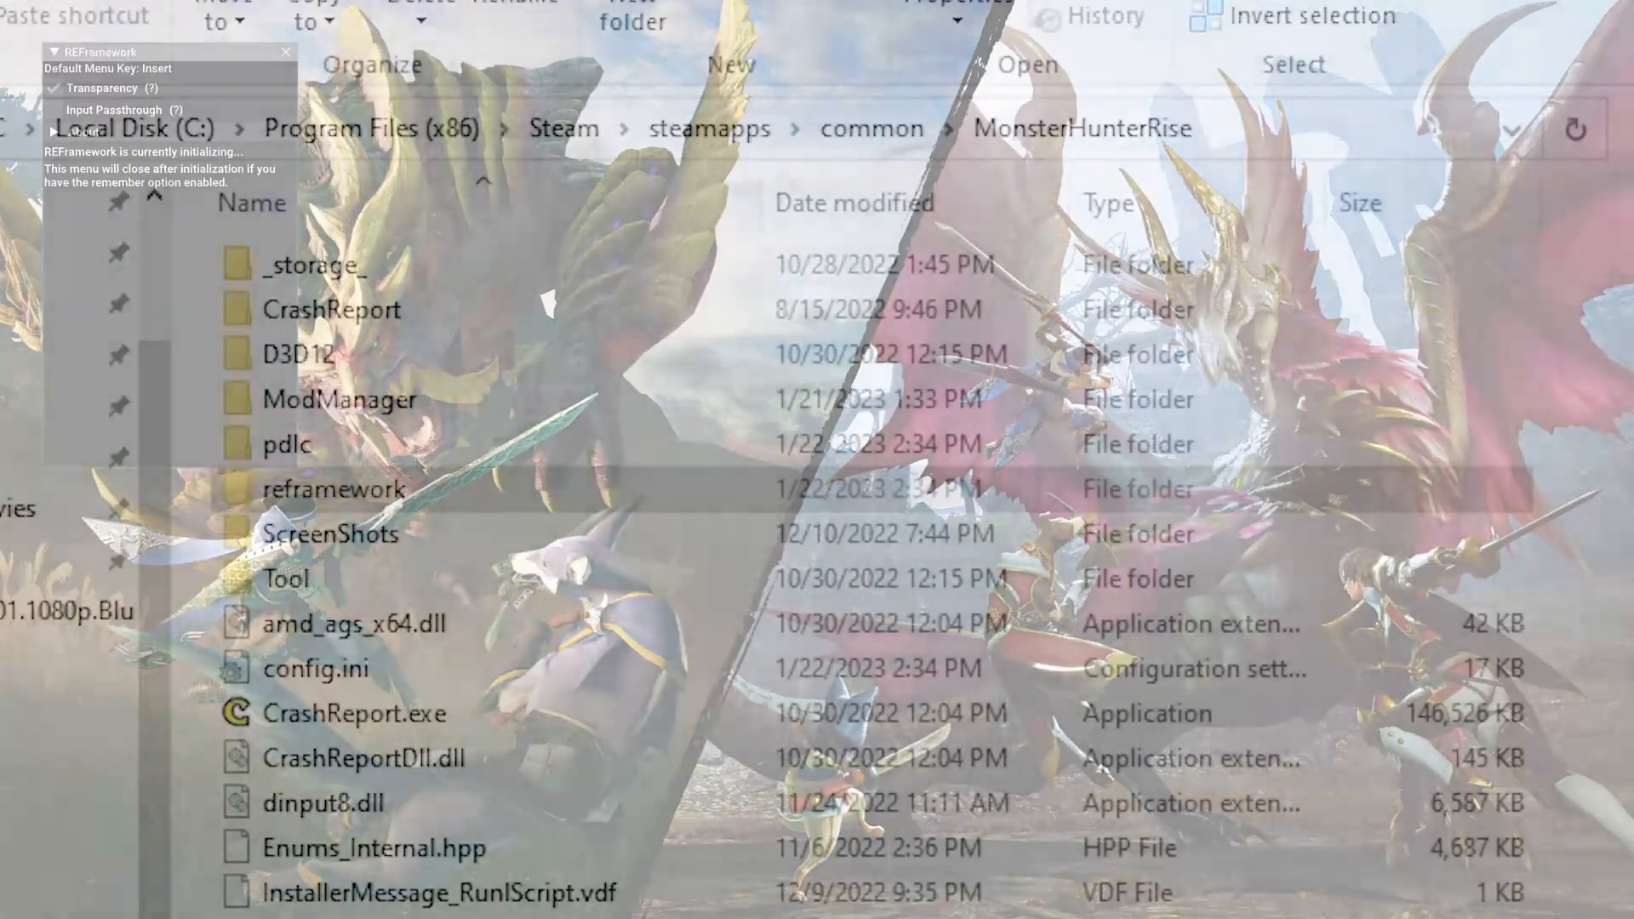
pyautogui.click(334, 490)
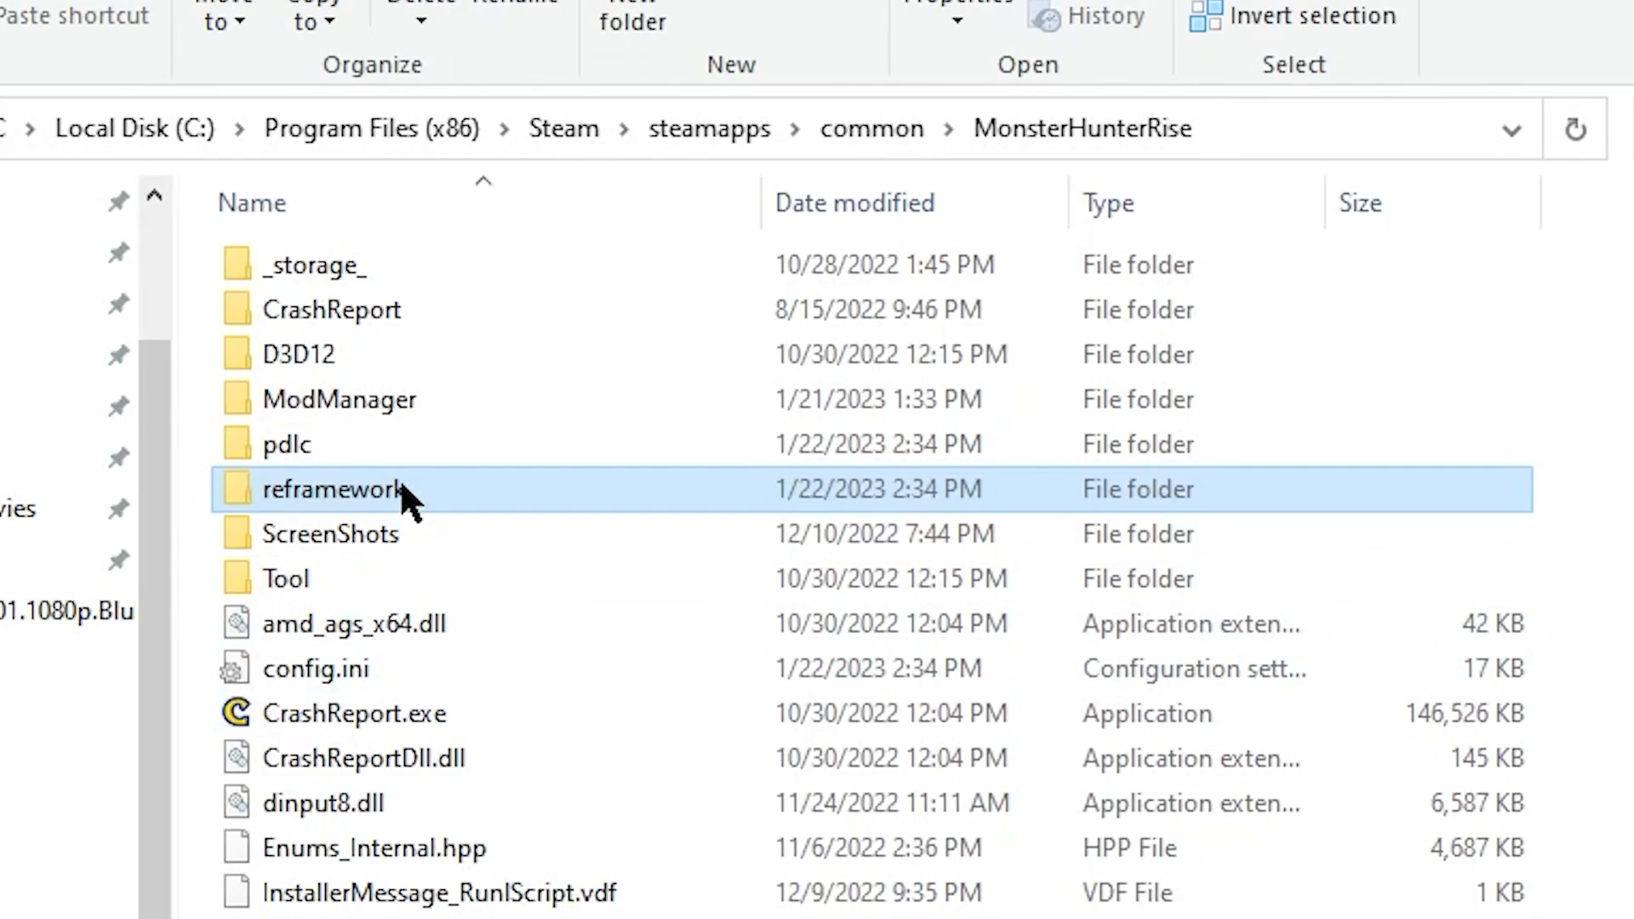
pyautogui.doubleClick(333, 489)
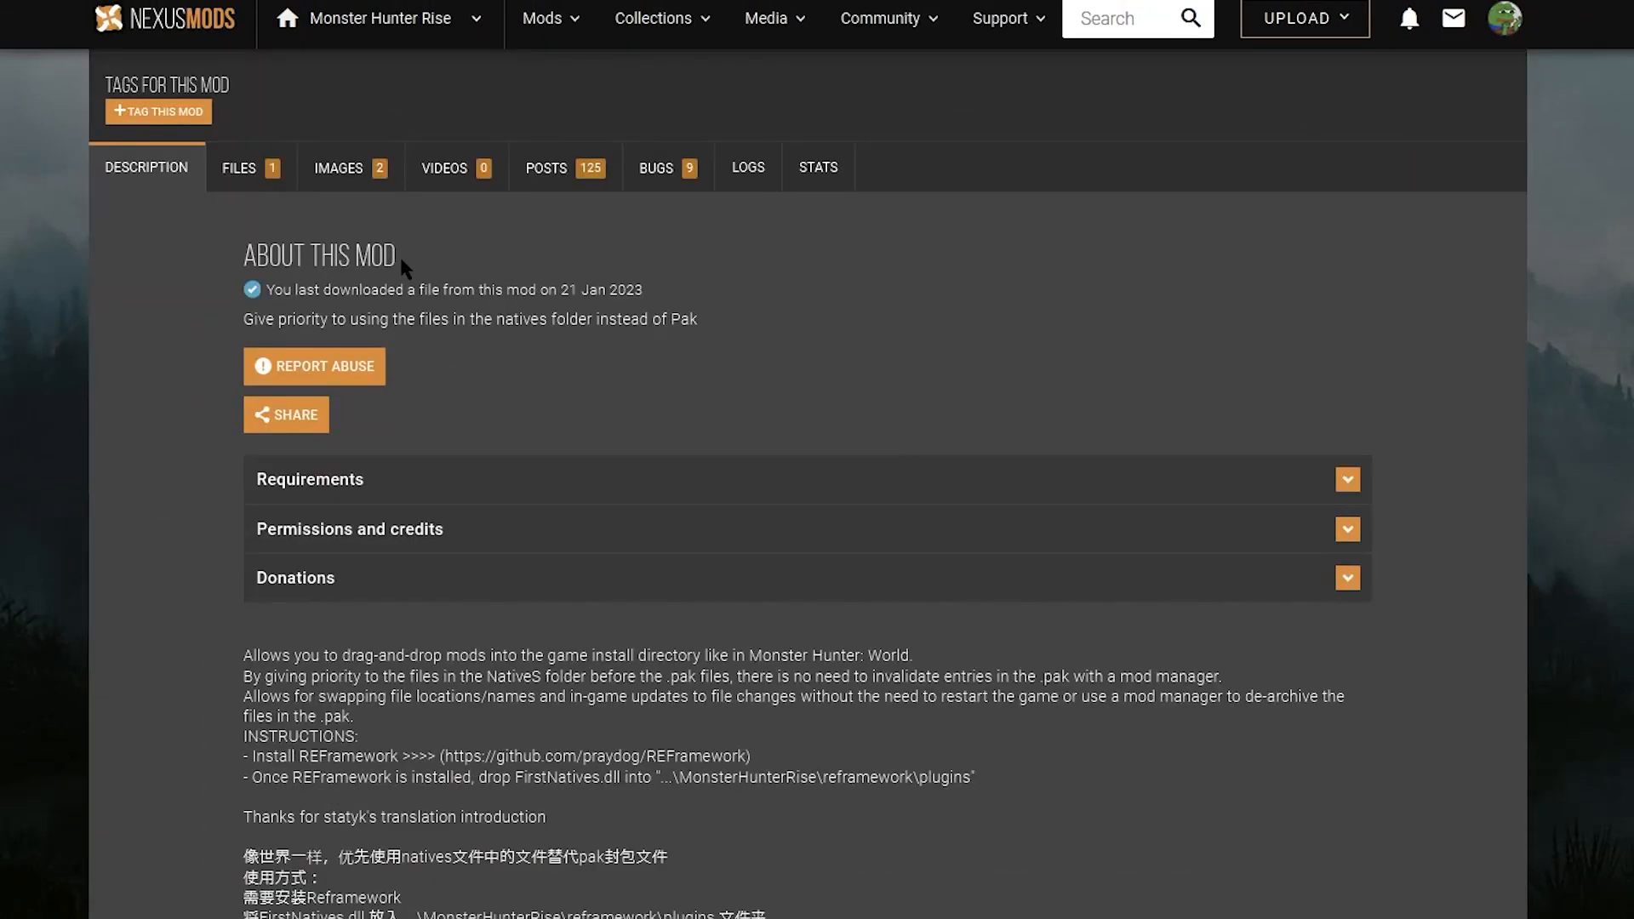
# Download the FirstNatives file using Manual Download and then Slow Download.
pyautogui.click(240, 167)
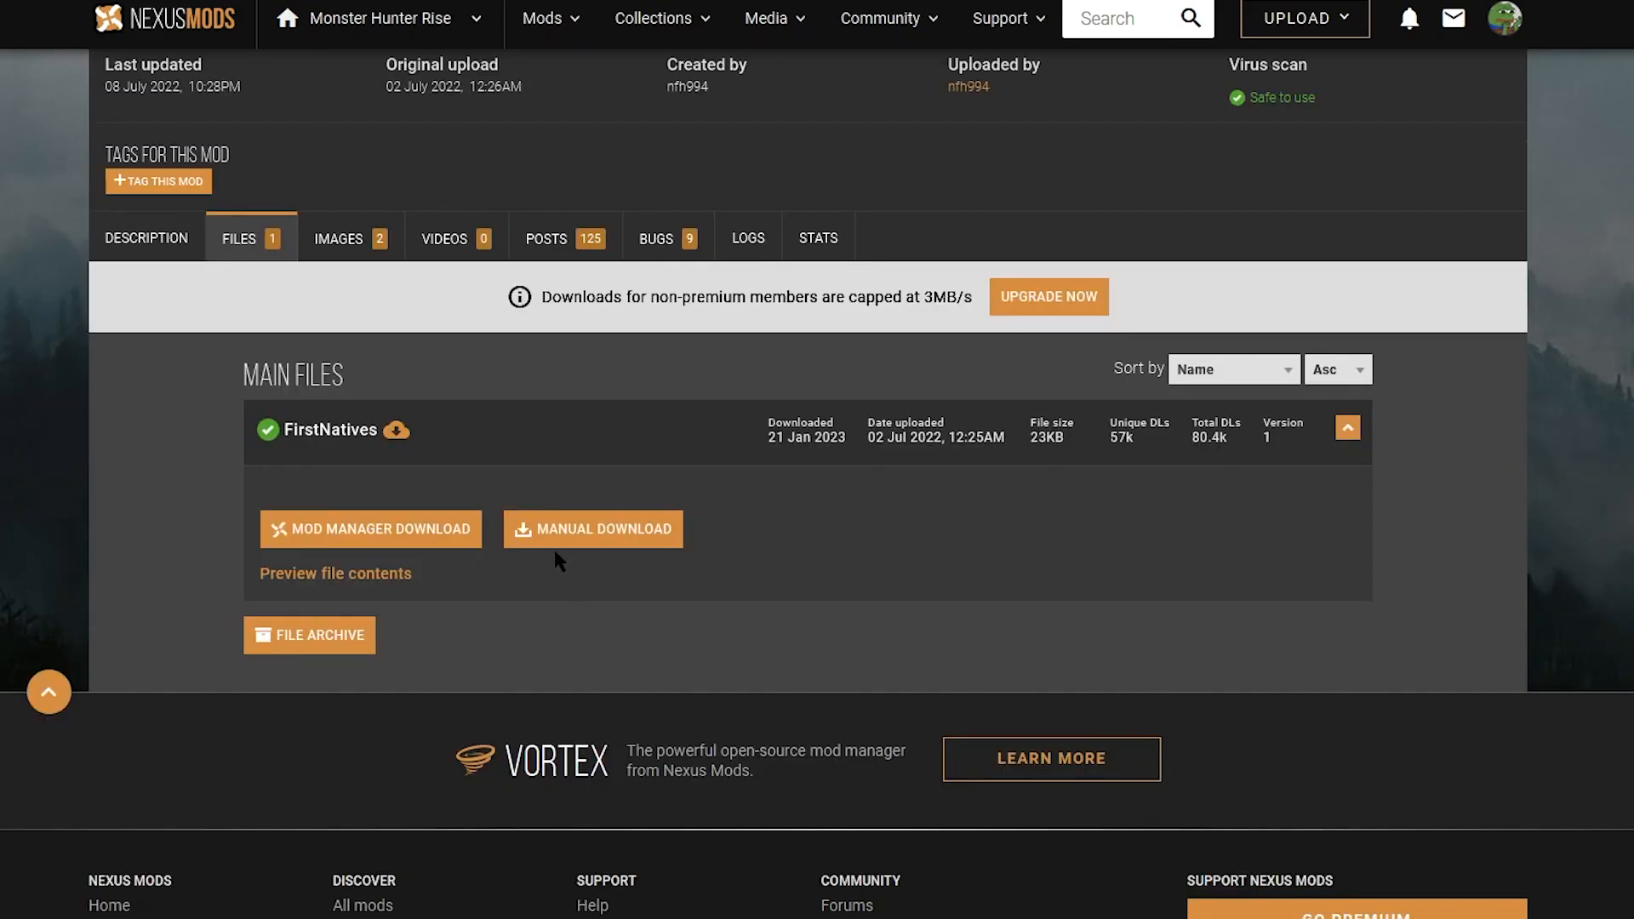
pyautogui.click(592, 529)
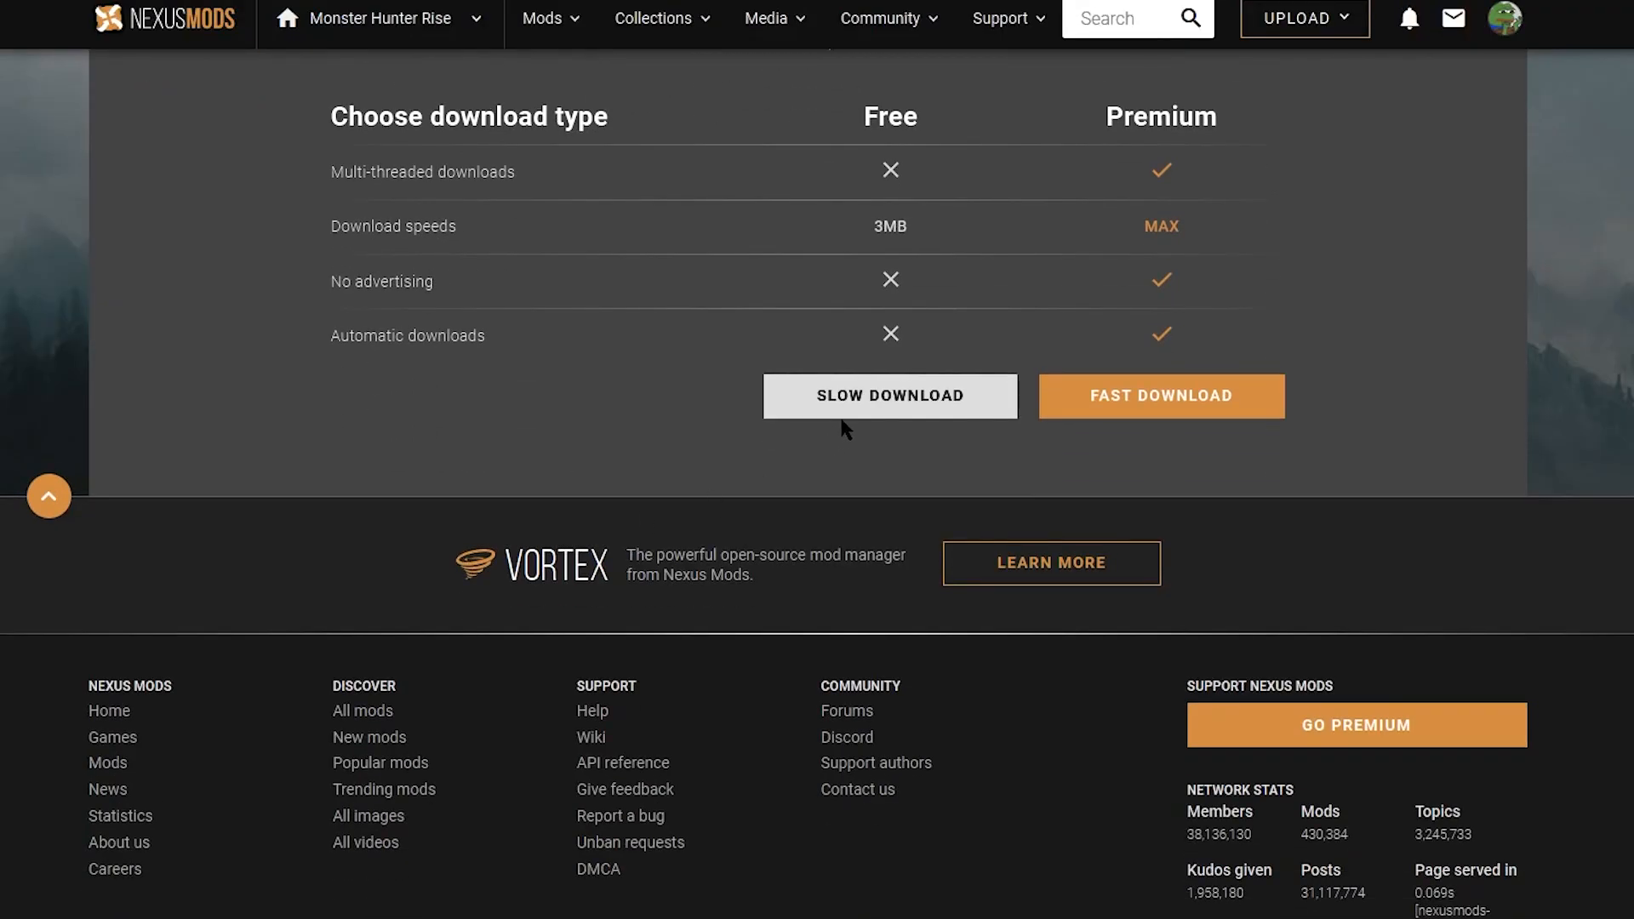
pyautogui.click(889, 395)
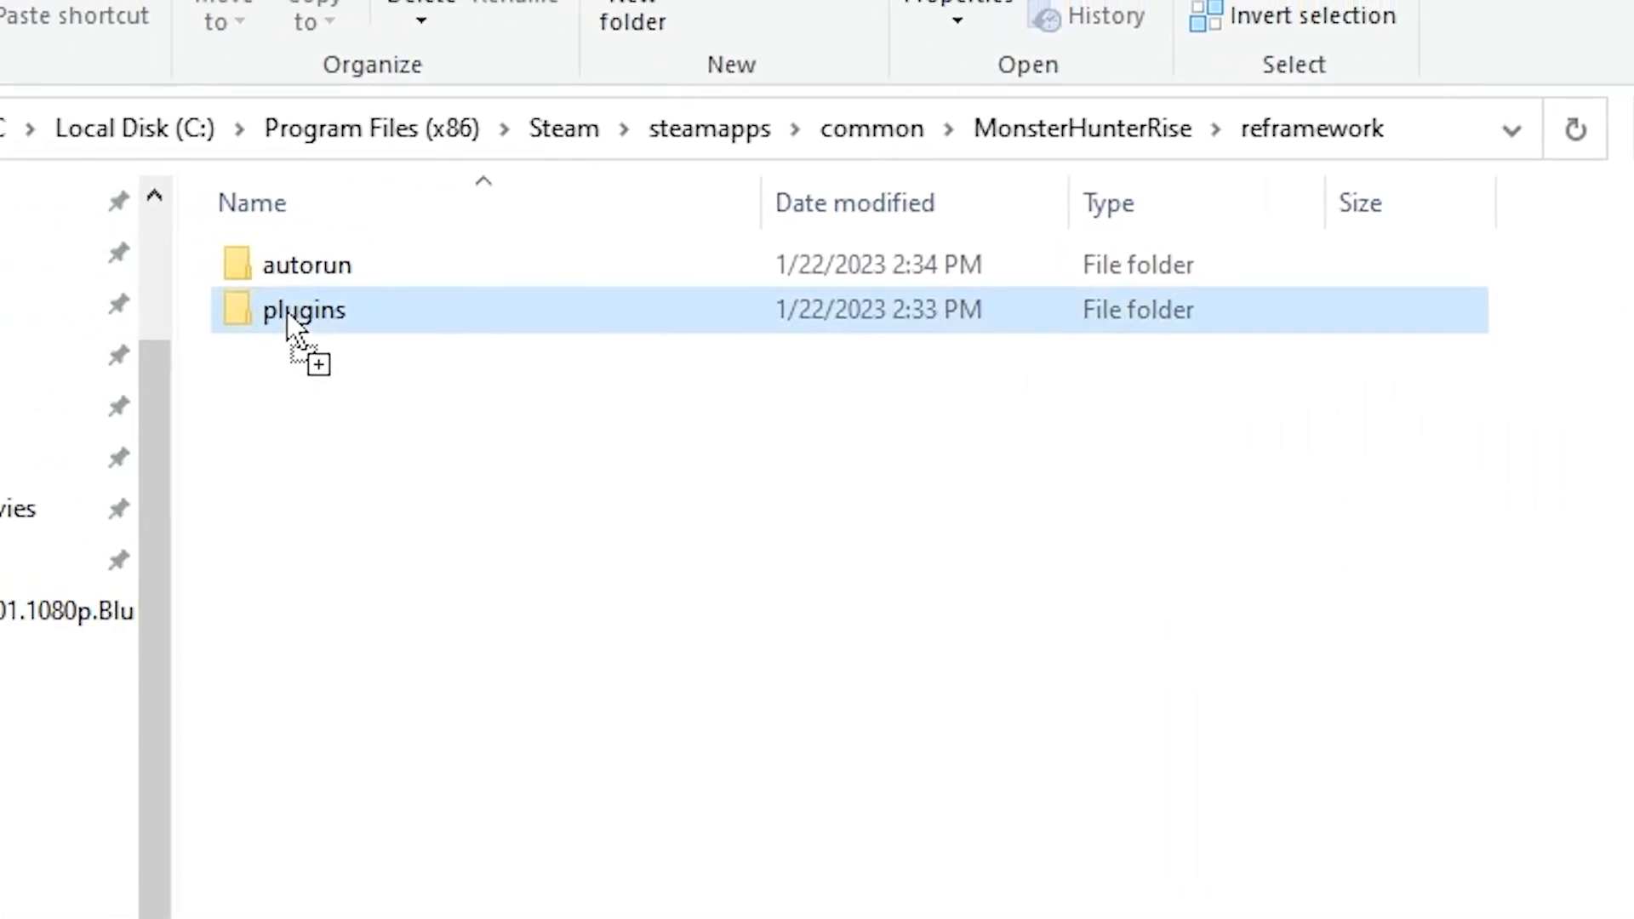
# Drop FirstNatives.dll into reframework\plugins and return to the Monster Hunter Rise folder.
pyautogui.doubleClick(302, 309)
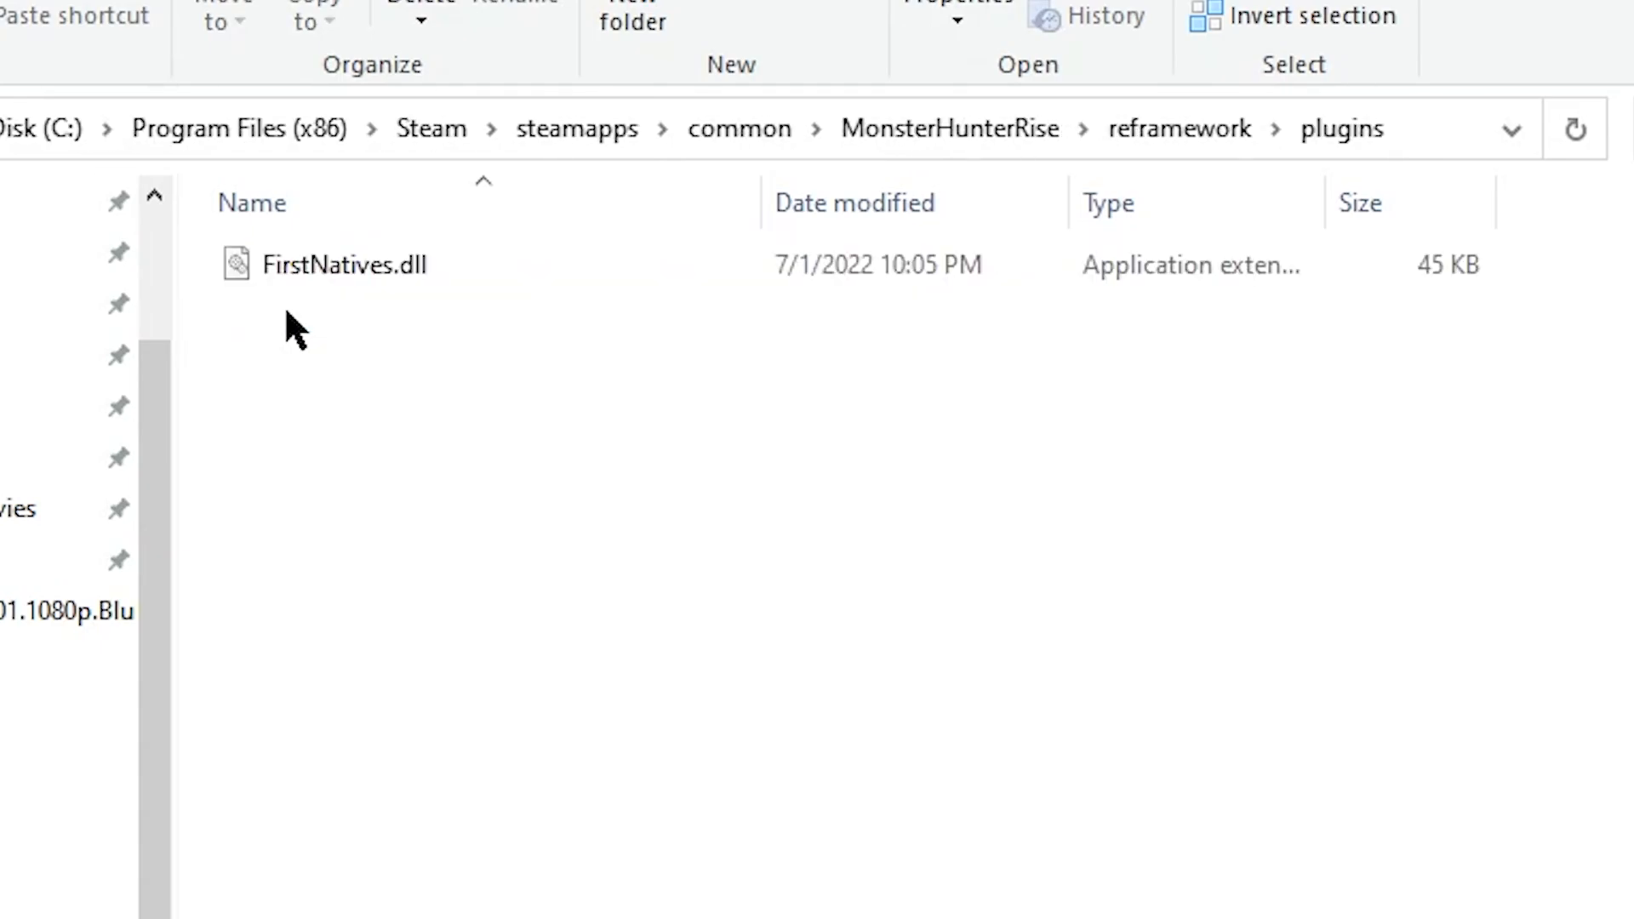
pyautogui.click(948, 129)
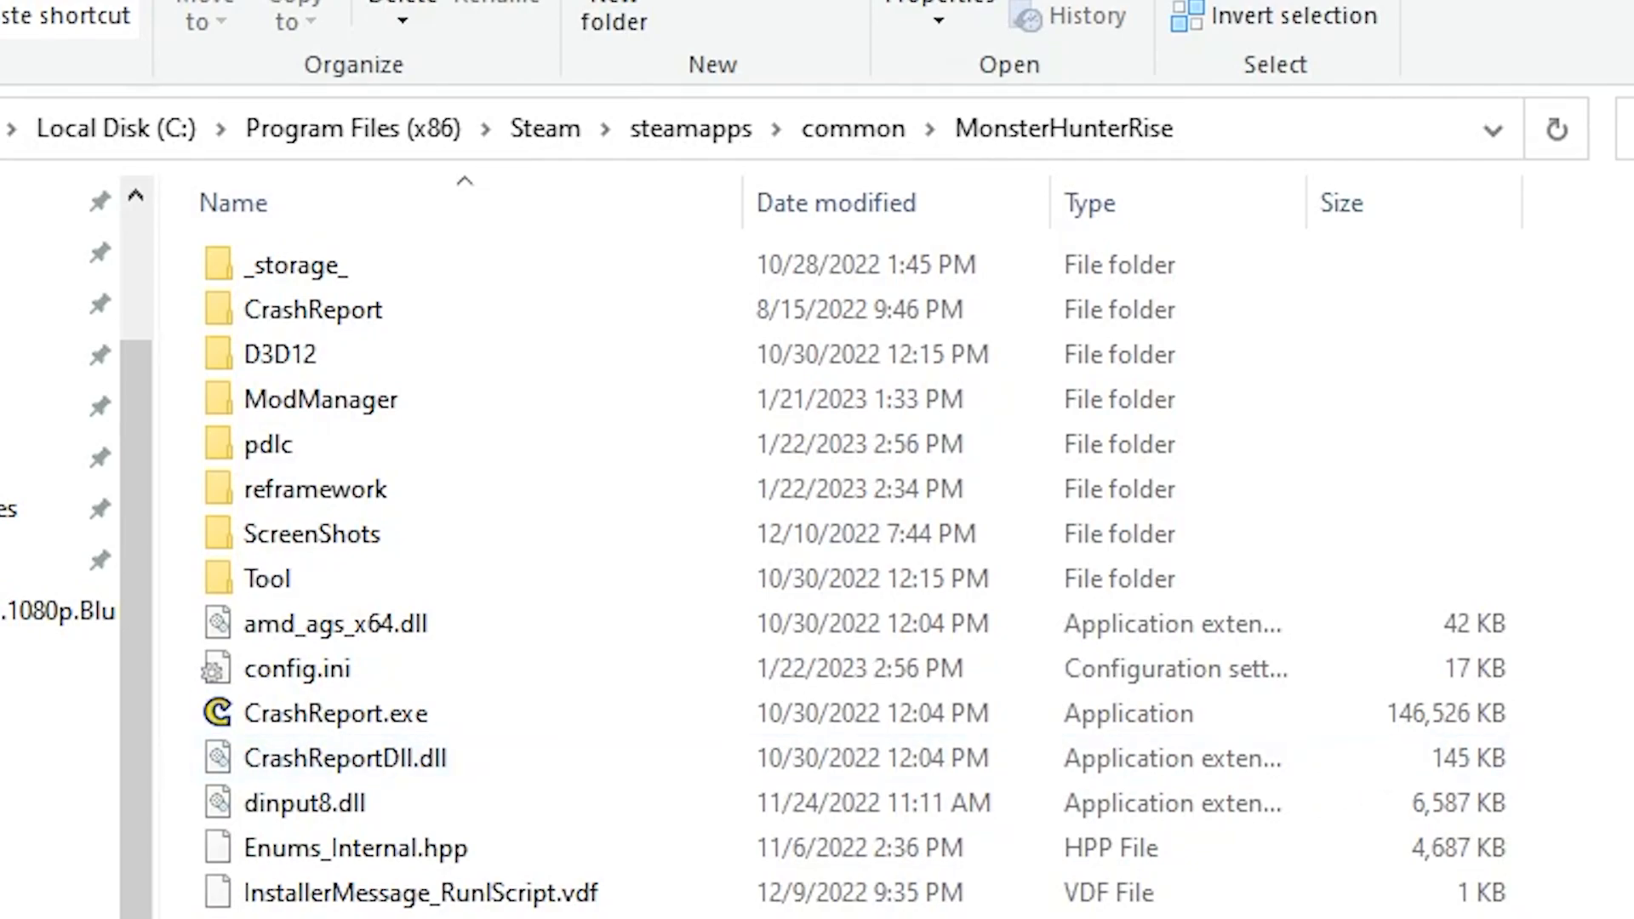
pyautogui.click(269, 445)
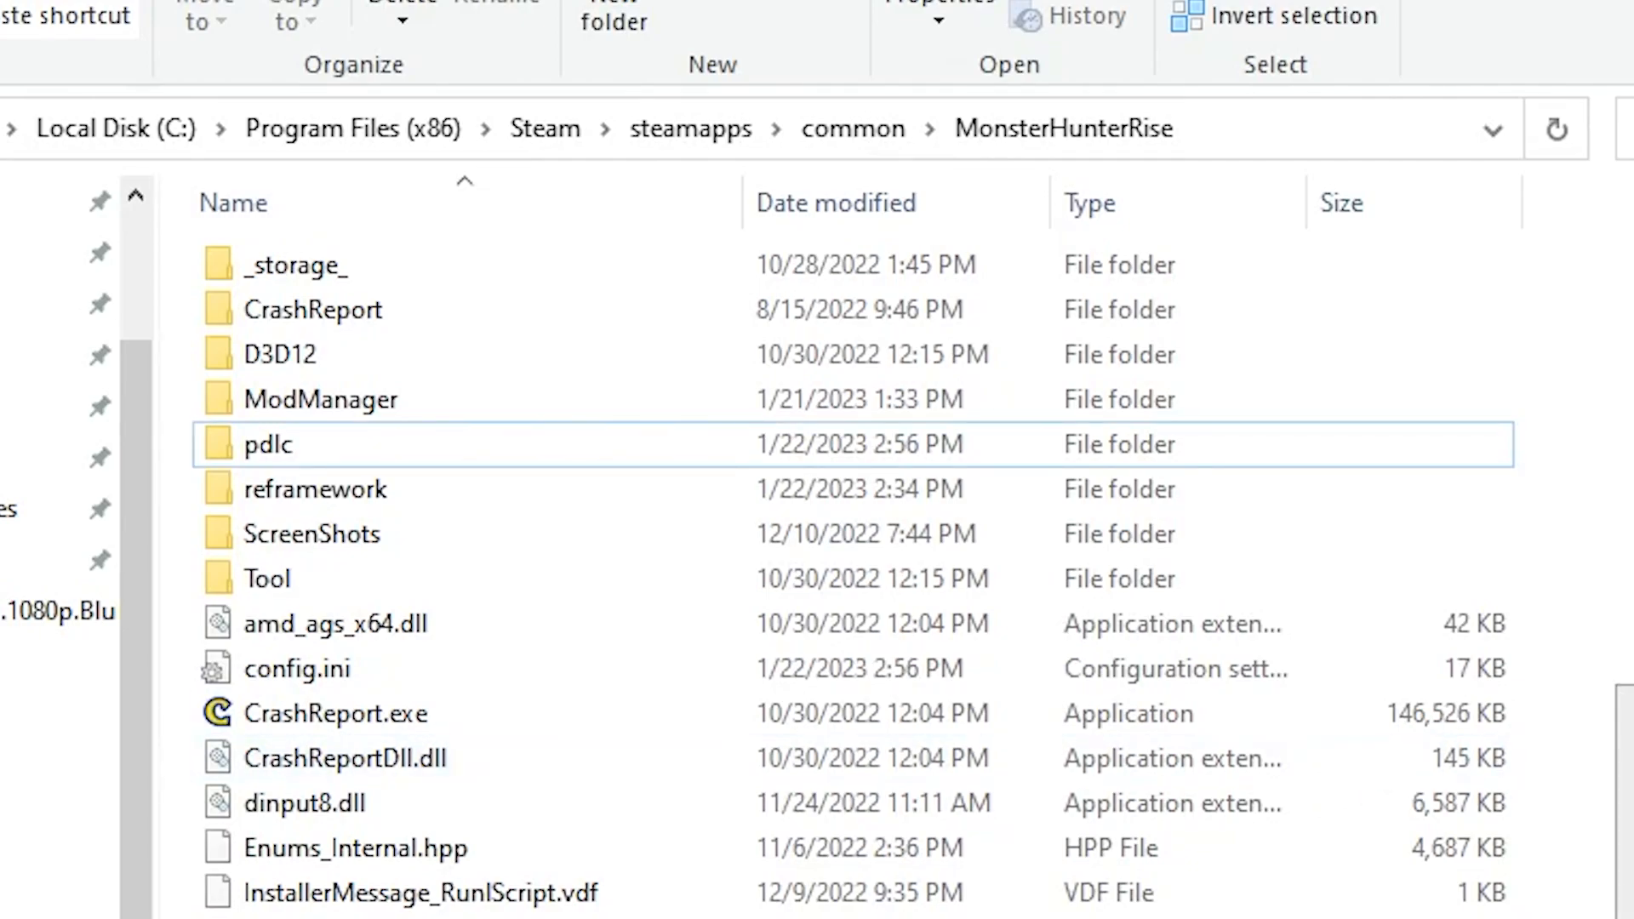
# Create a new folder named 'natives' and open it.
pyautogui.click(613, 21)
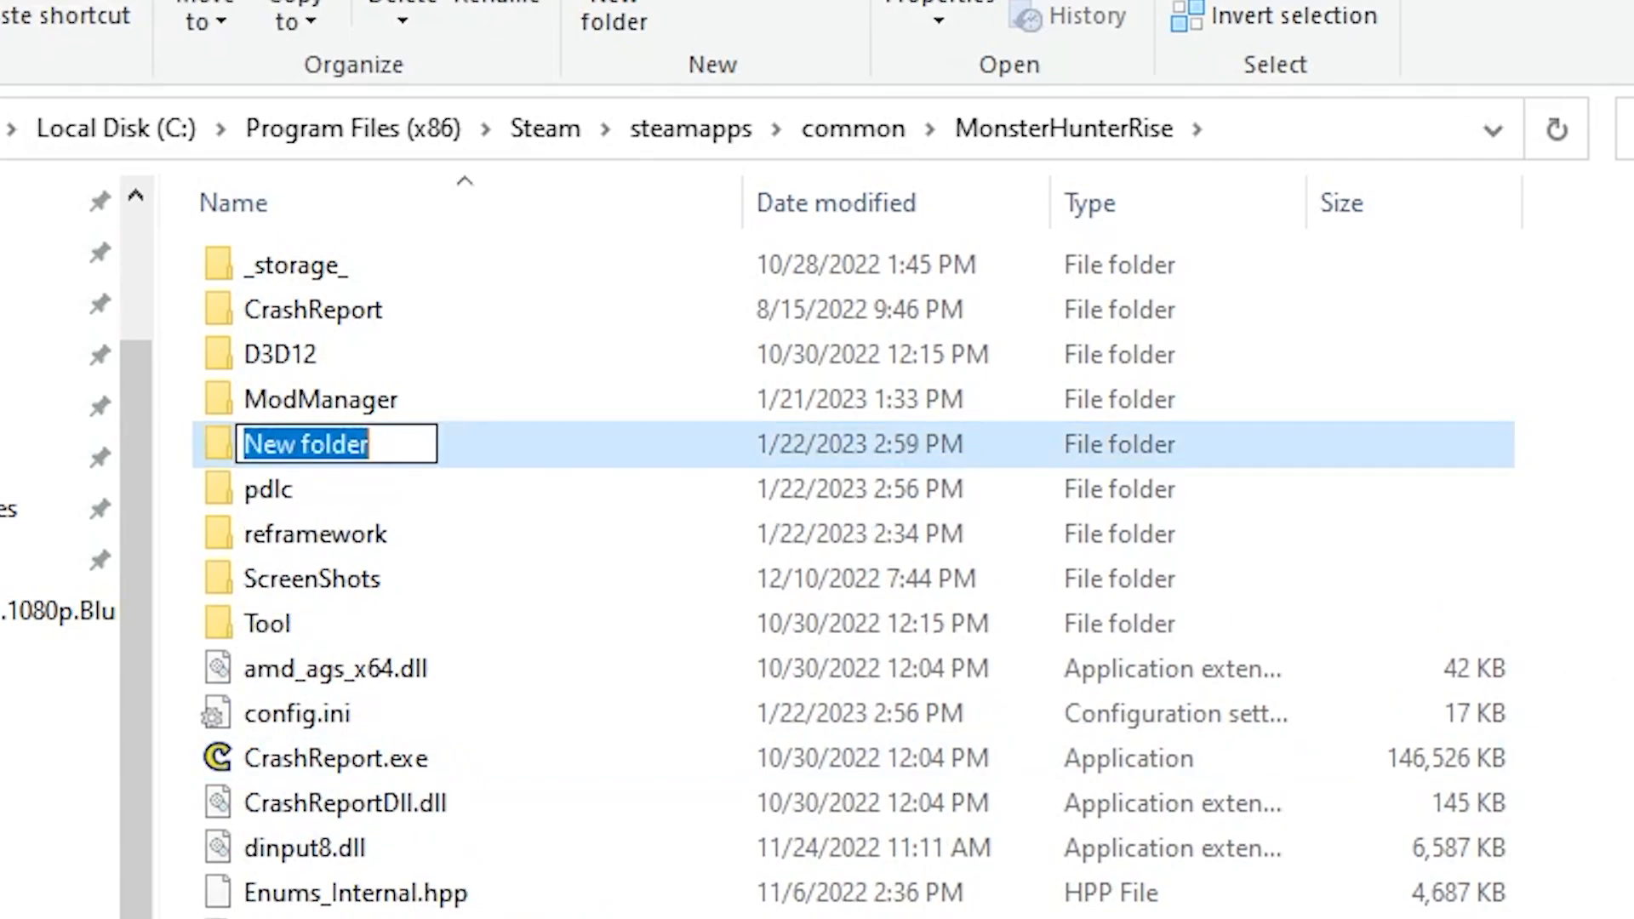
pyautogui.write('natives')
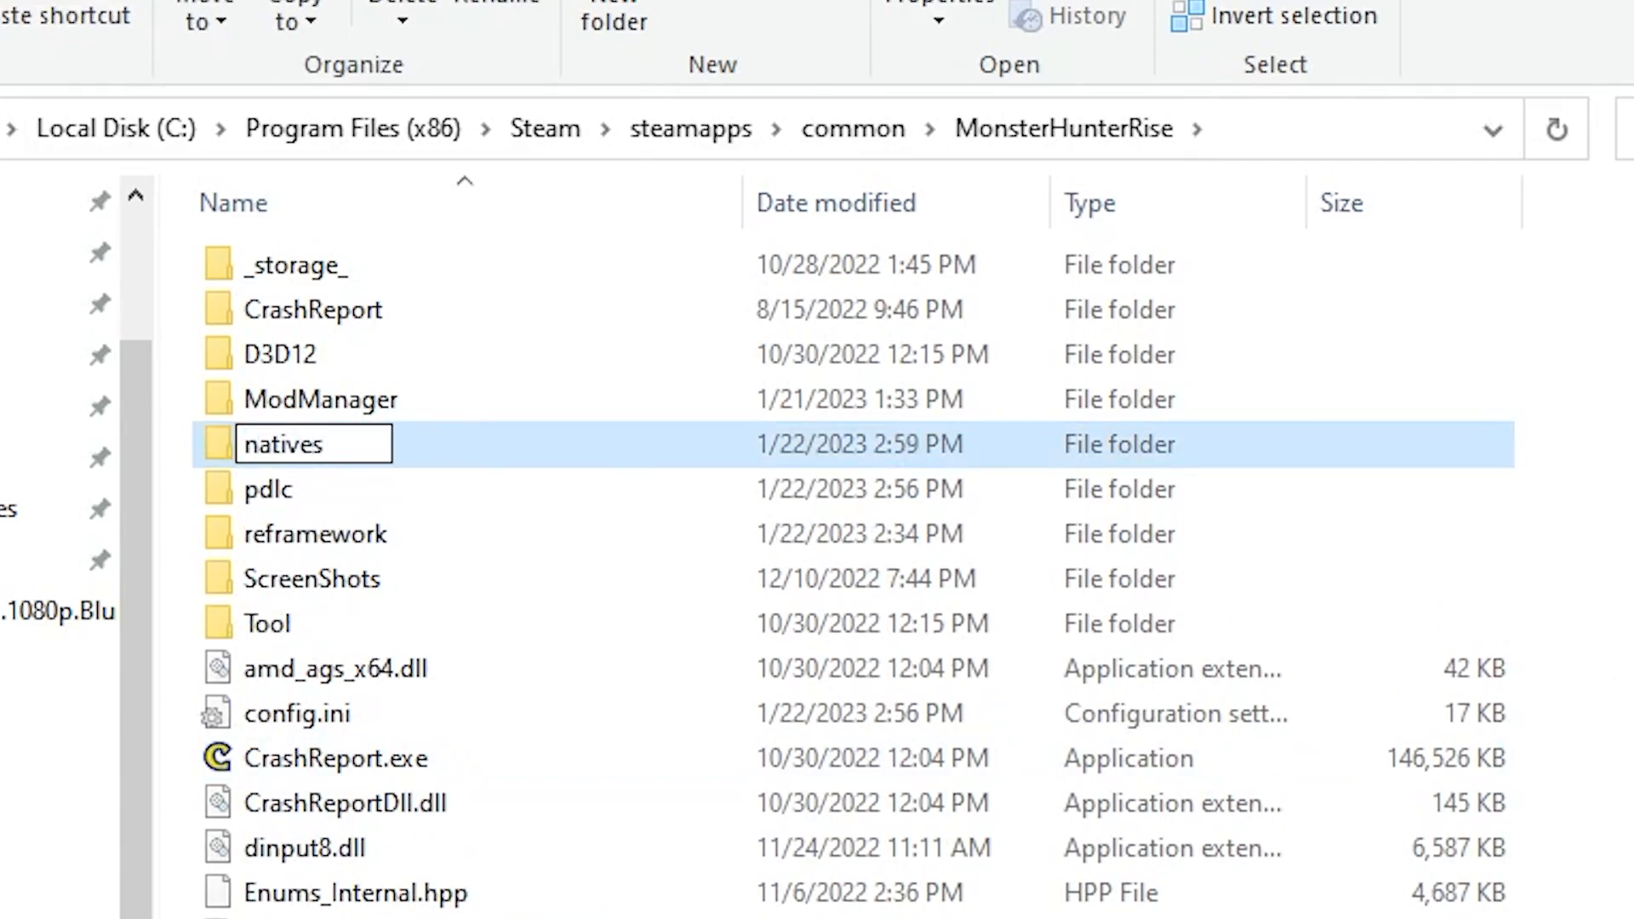
pyautogui.doubleClick(291, 445)
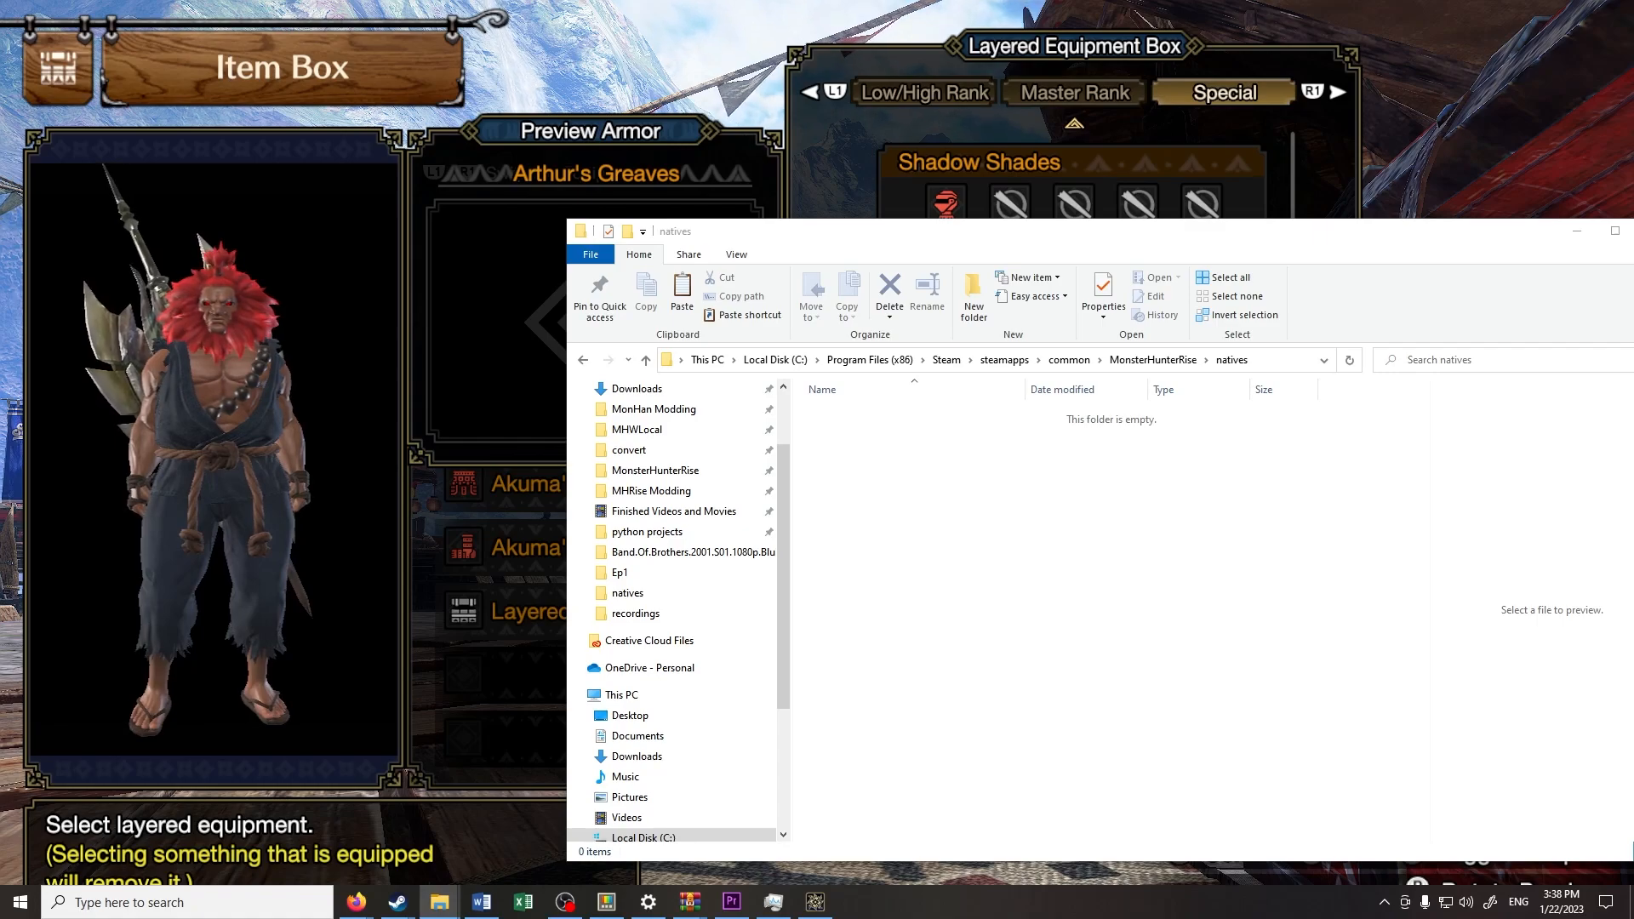
pyautogui.moveTo(1159, 570)
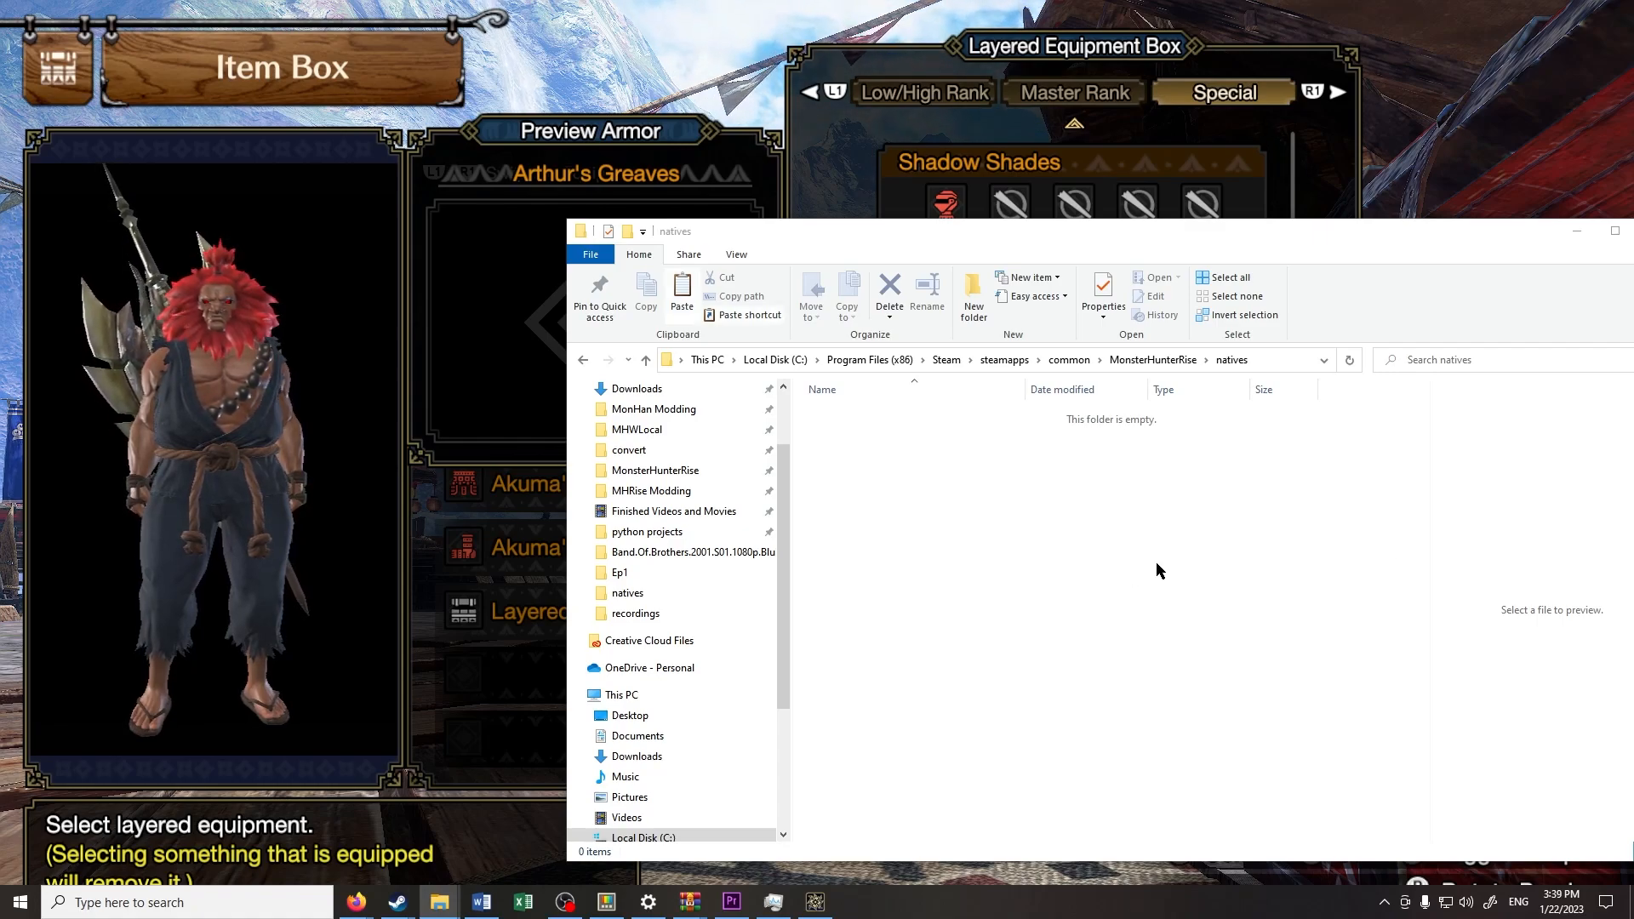